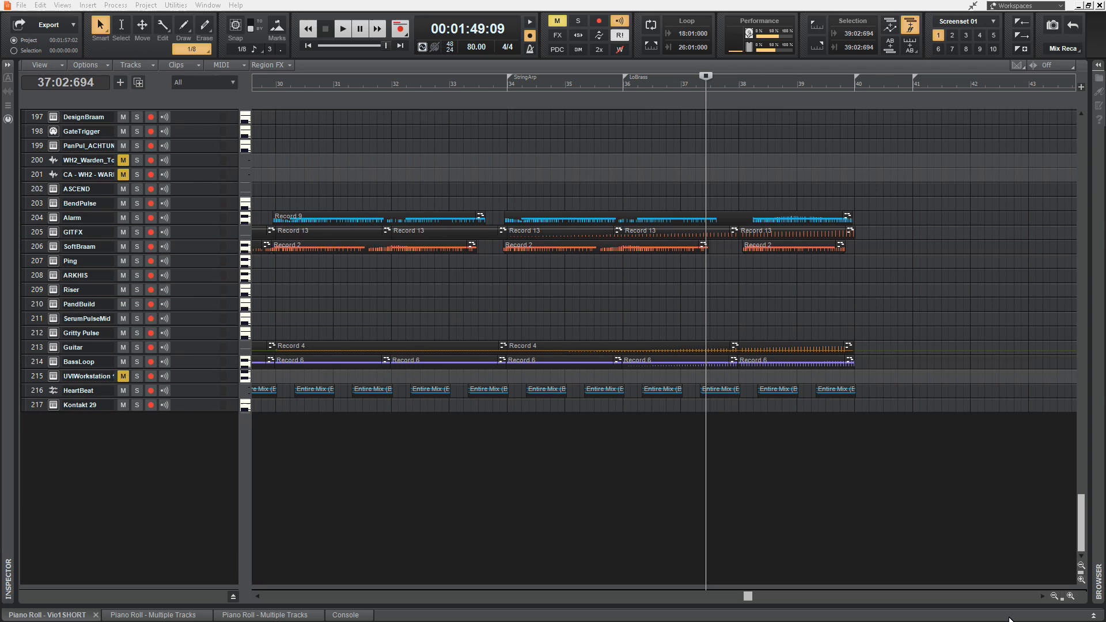
mouse_move(774, 307)
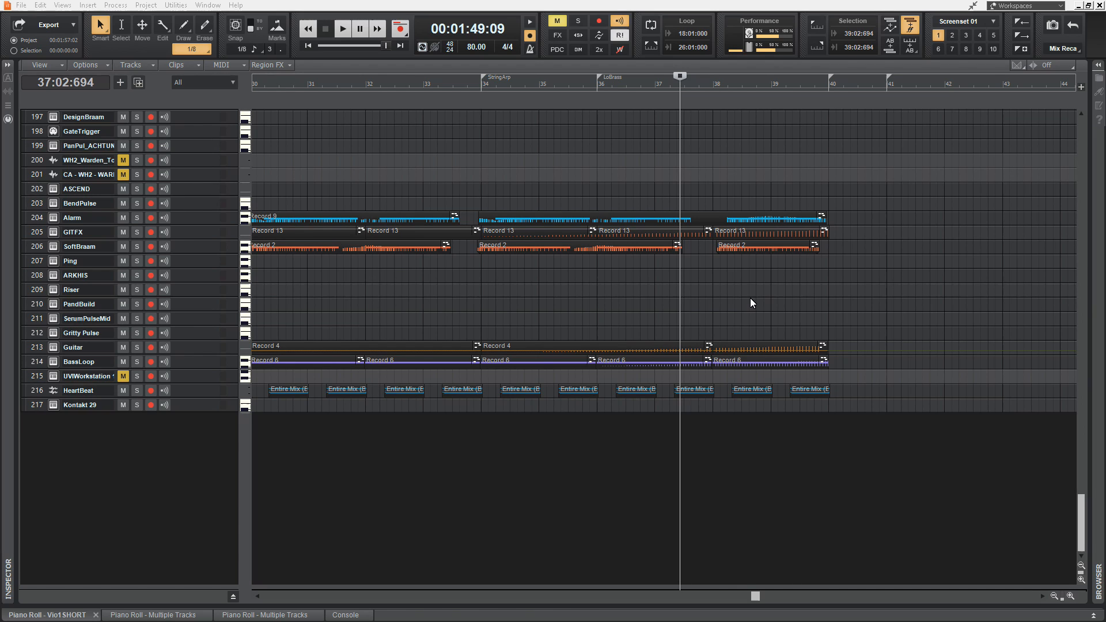
mouse_move(724, 294)
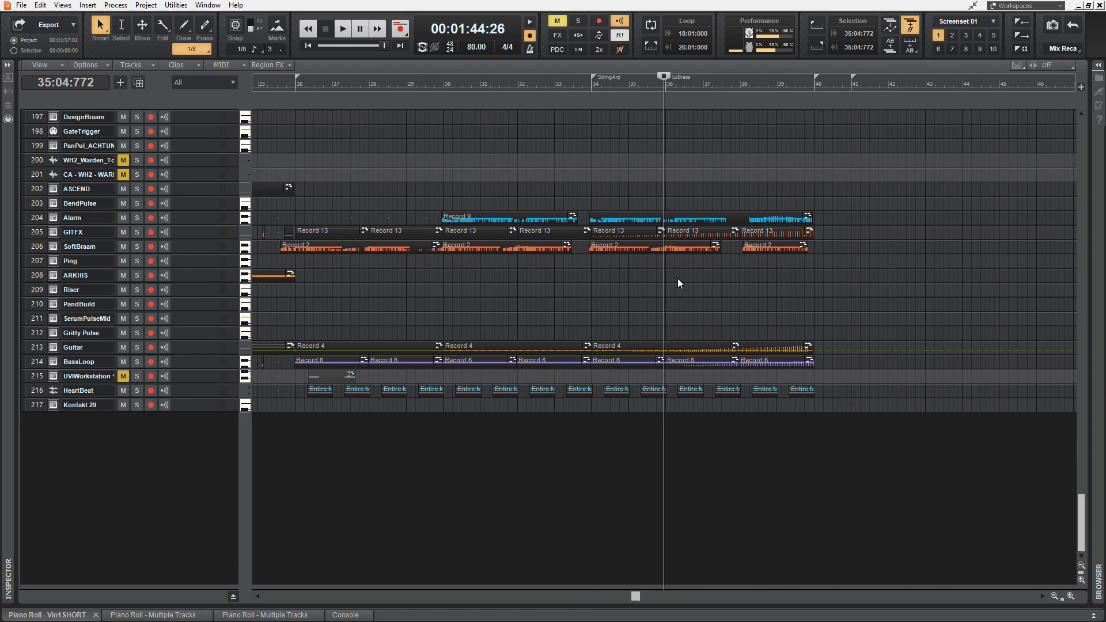
mouse_move(574, 184)
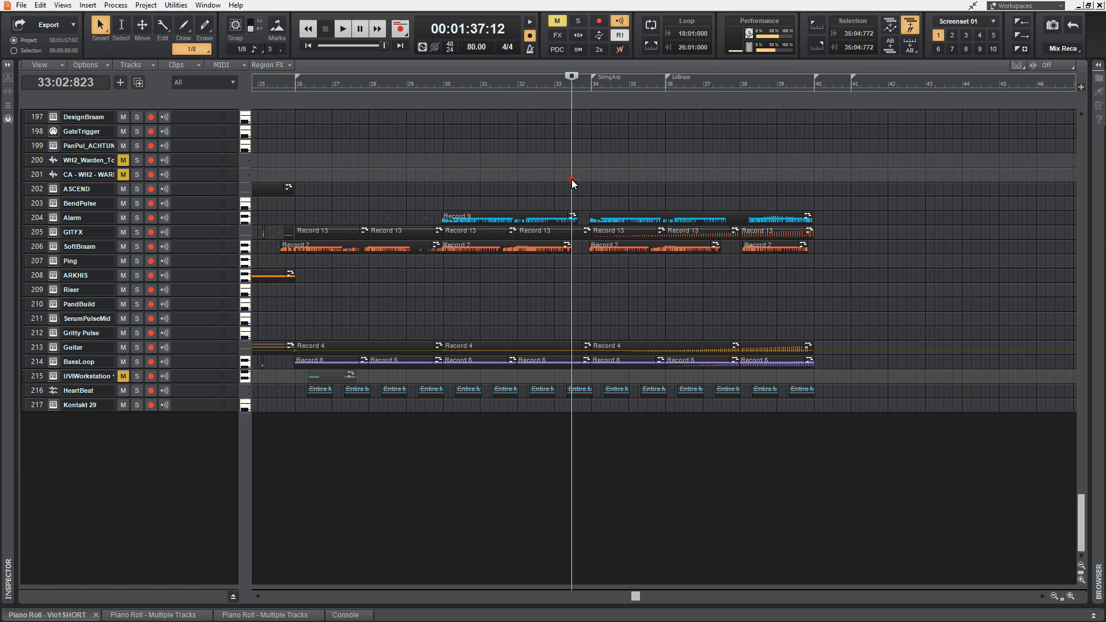
Step: Audition the arrangement from around bar 36, then stop playback
click(343, 29)
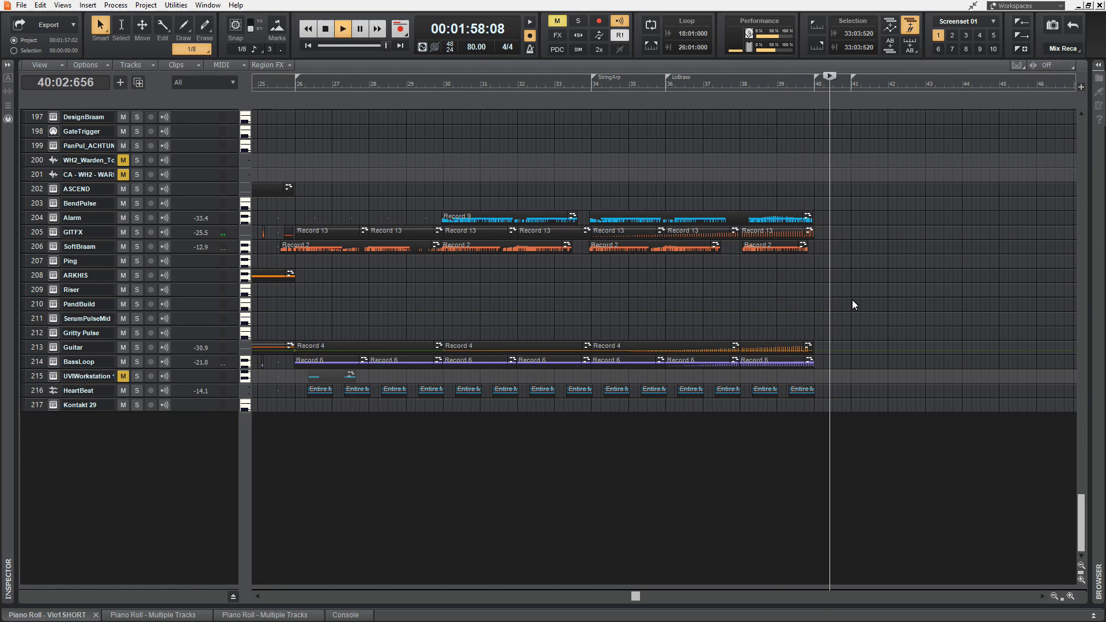
click(345, 28)
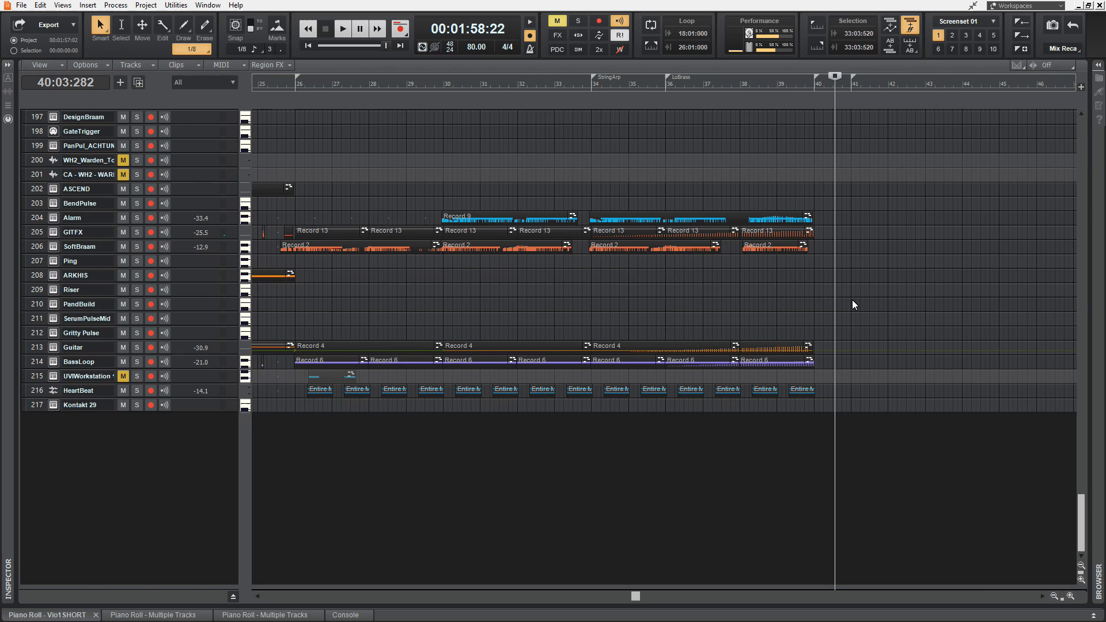
mouse_move(664, 143)
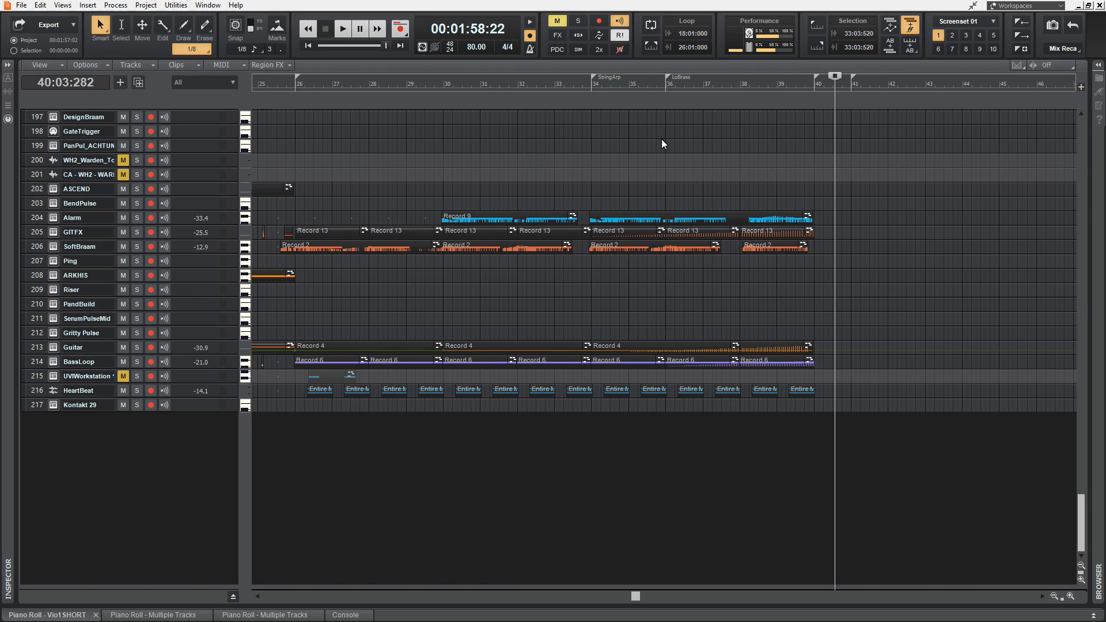
mouse_move(707, 212)
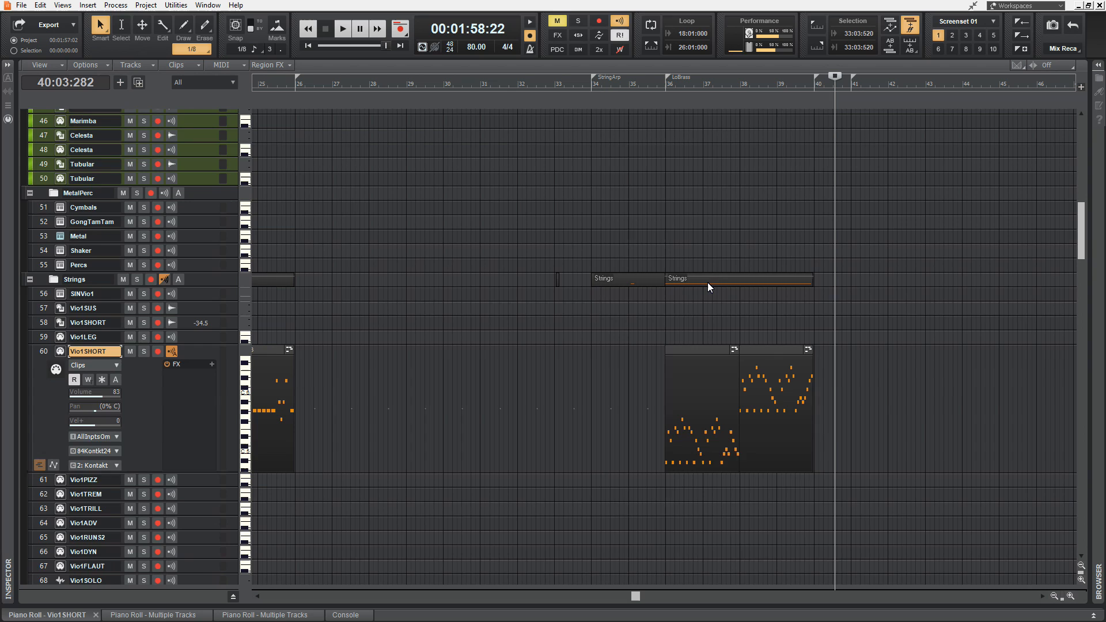
Step: Open the Vio1SHORT clip in Piano Roll, select its notes and scale their rising velocity ramp
scroll(down, 3)
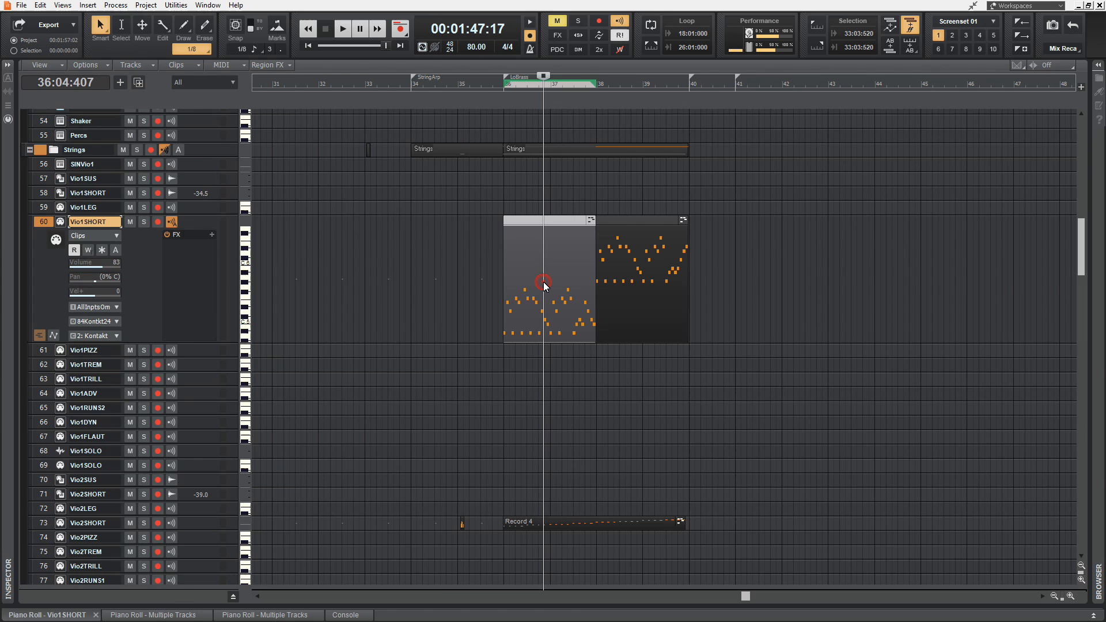
double_click(542, 286)
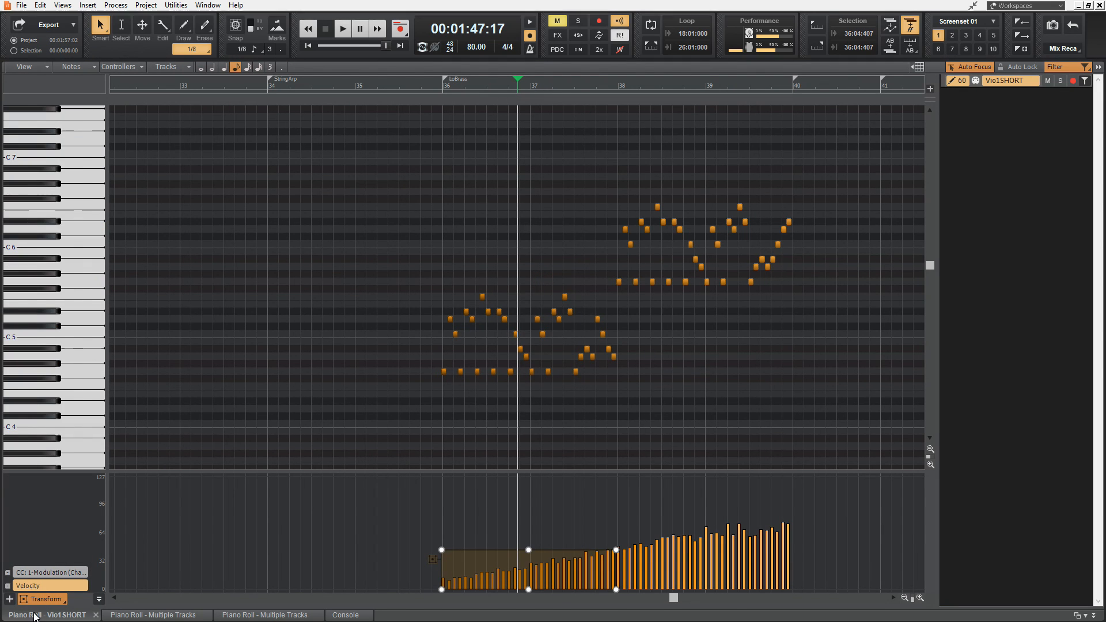
click(345, 30)
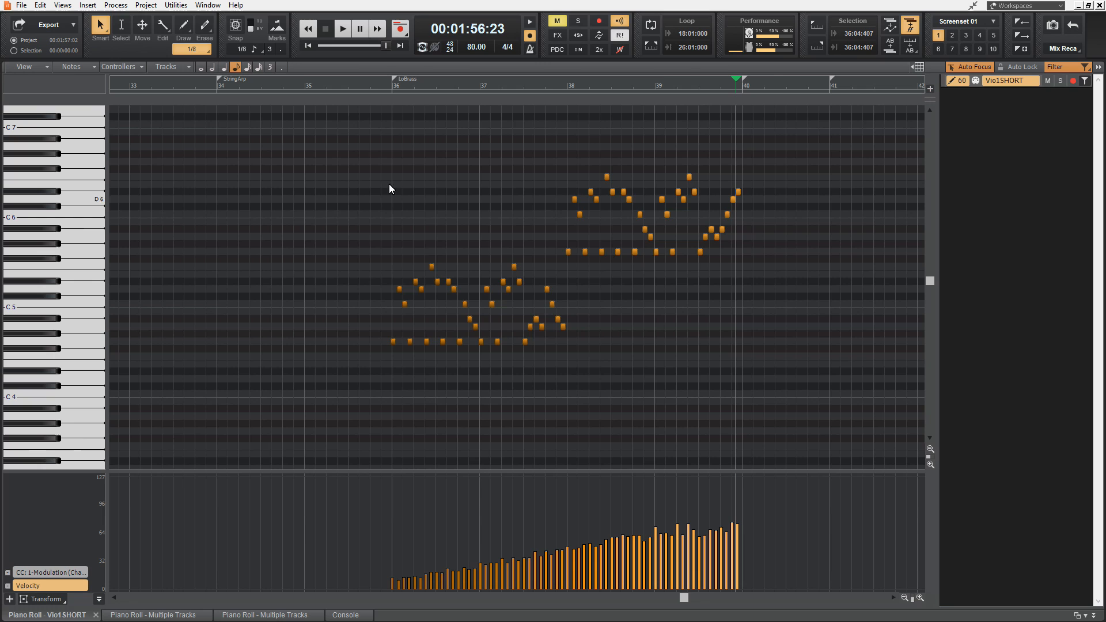
click(346, 28)
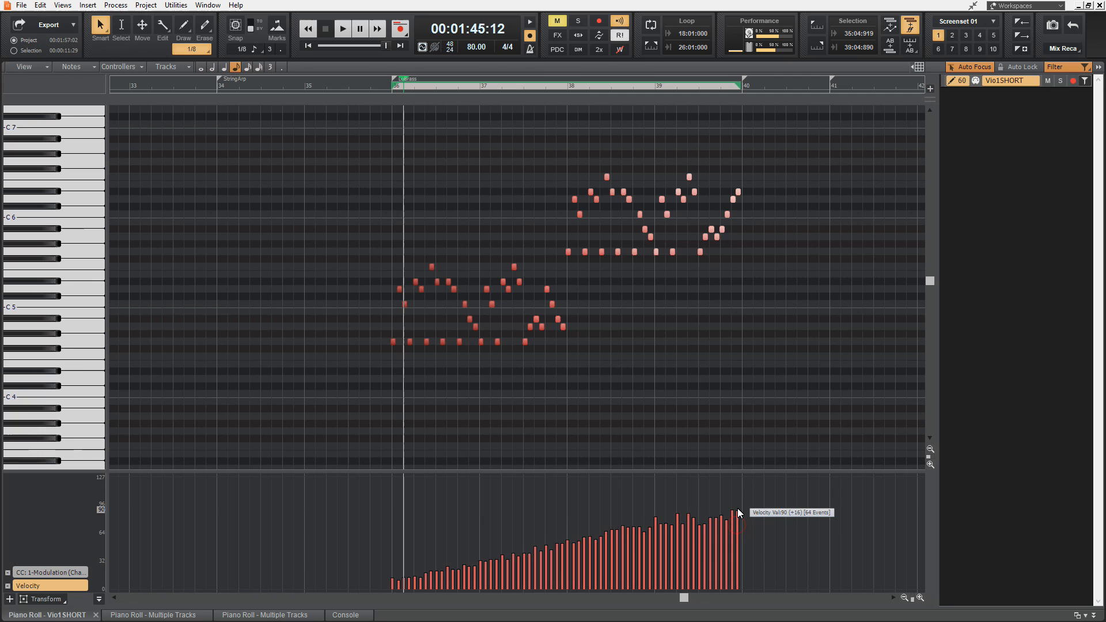
drag(738, 513, 738, 531)
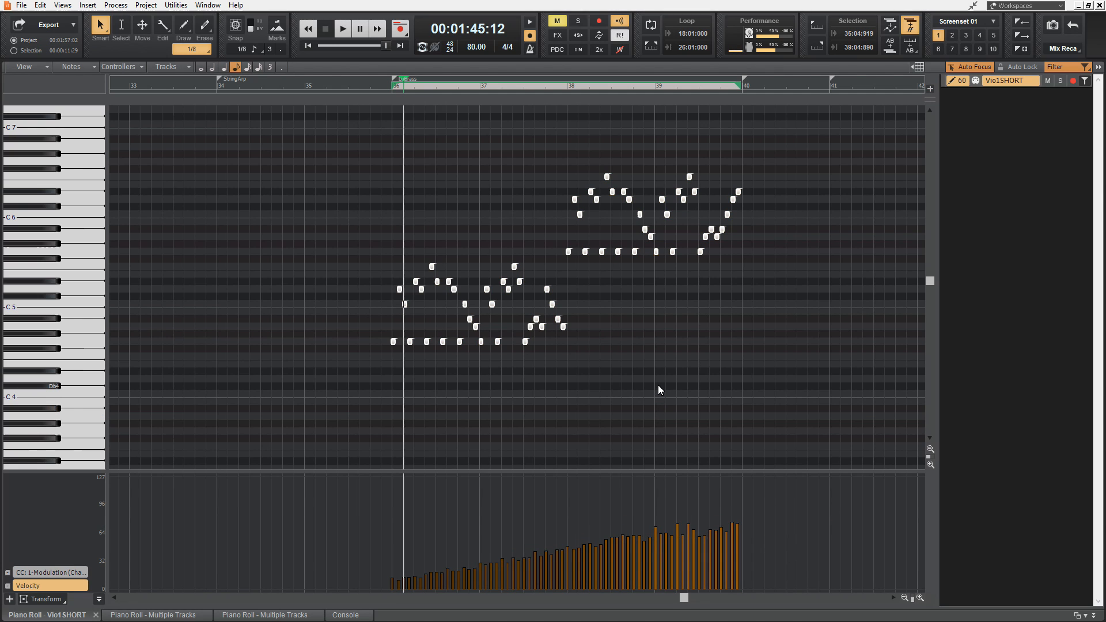
mouse_move(670, 354)
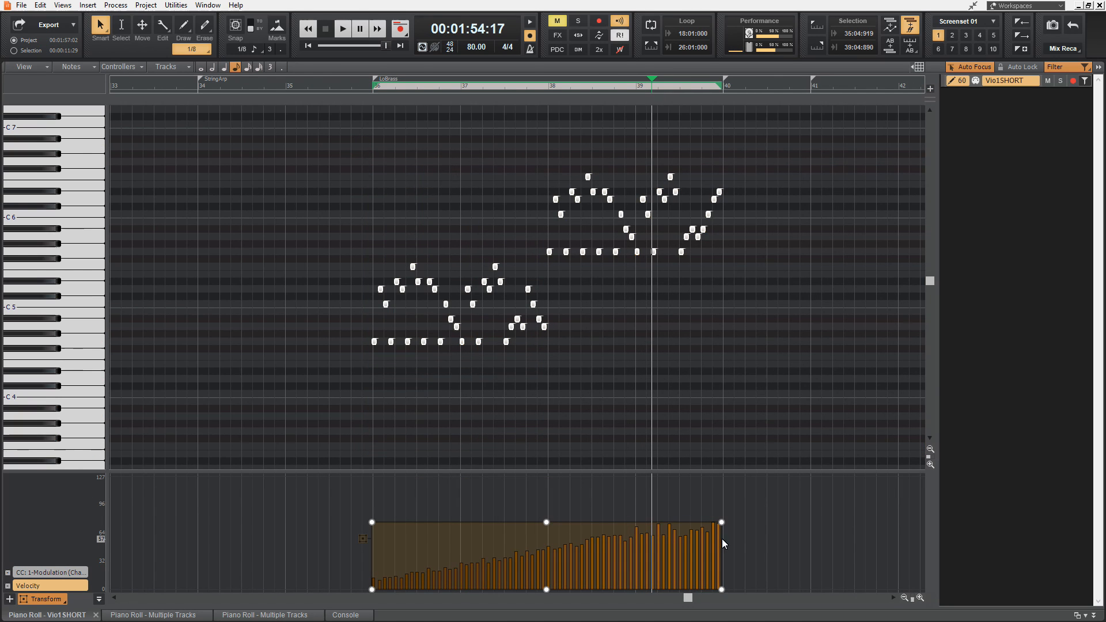
mouse_move(725, 532)
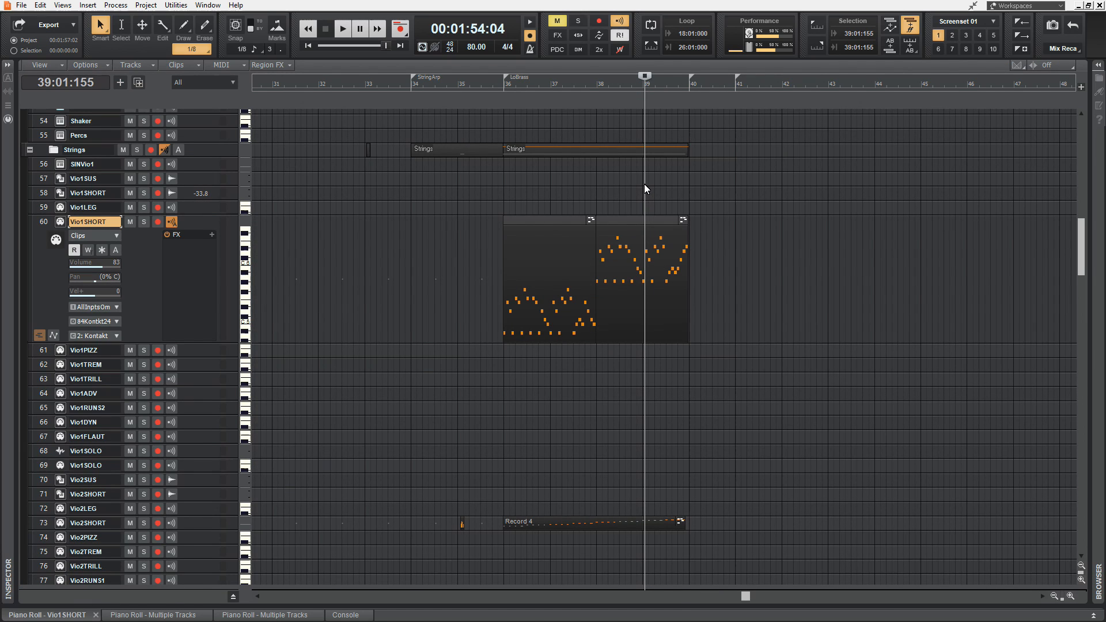
mouse_move(606, 138)
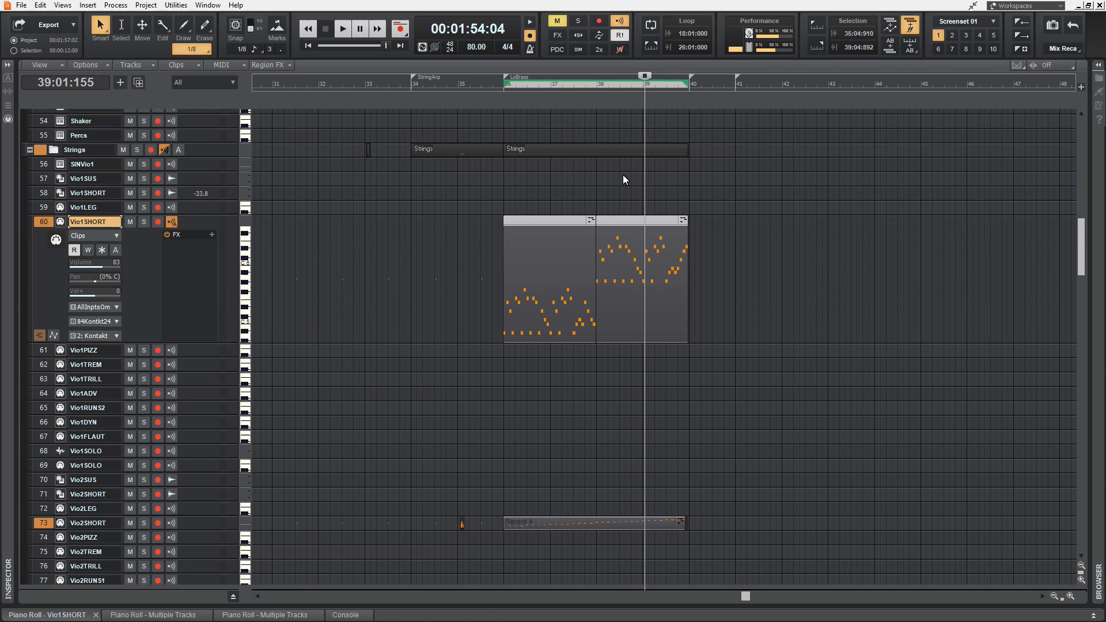
mouse_move(577, 147)
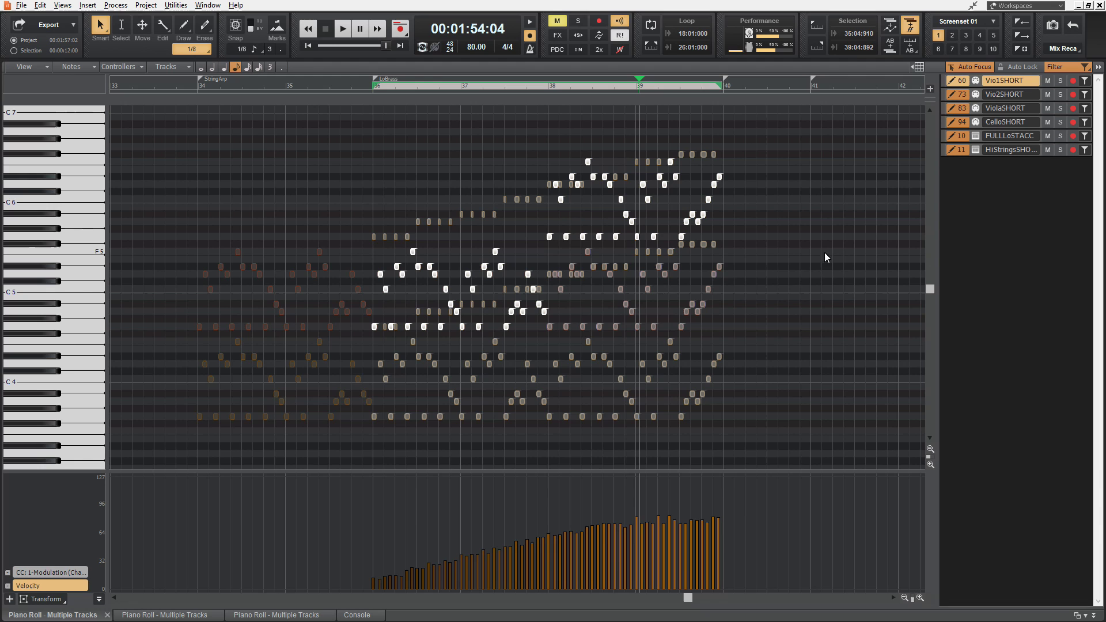
mouse_move(958, 154)
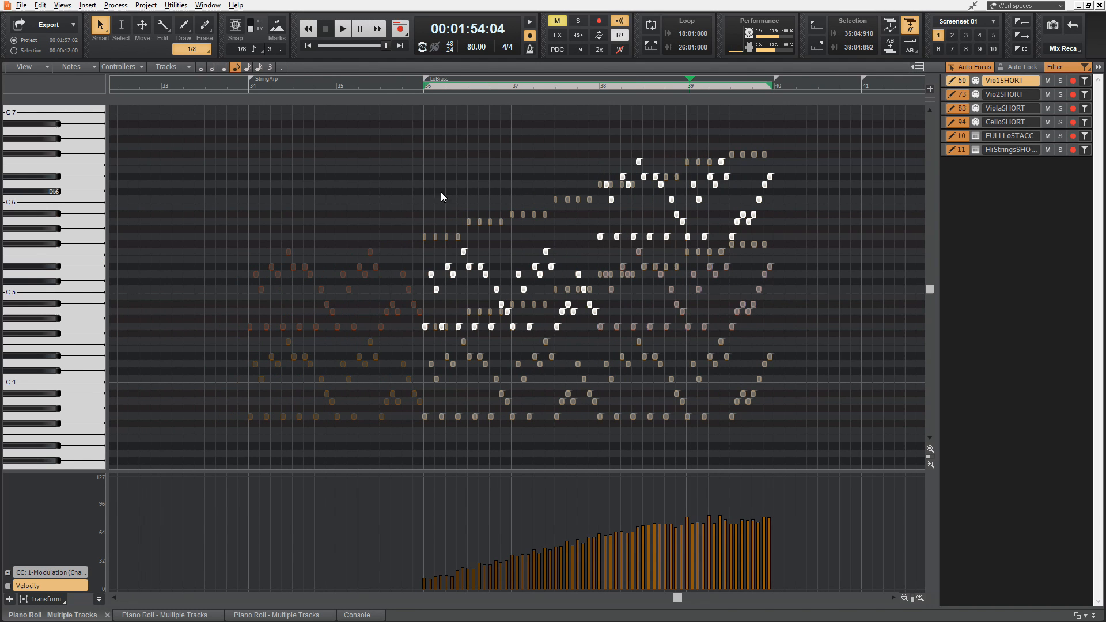
Step: Toggle Vio1SHORT and FULLLoSTACC note editing in the track pane, then return to Track view
drag(427, 149, 852, 438)
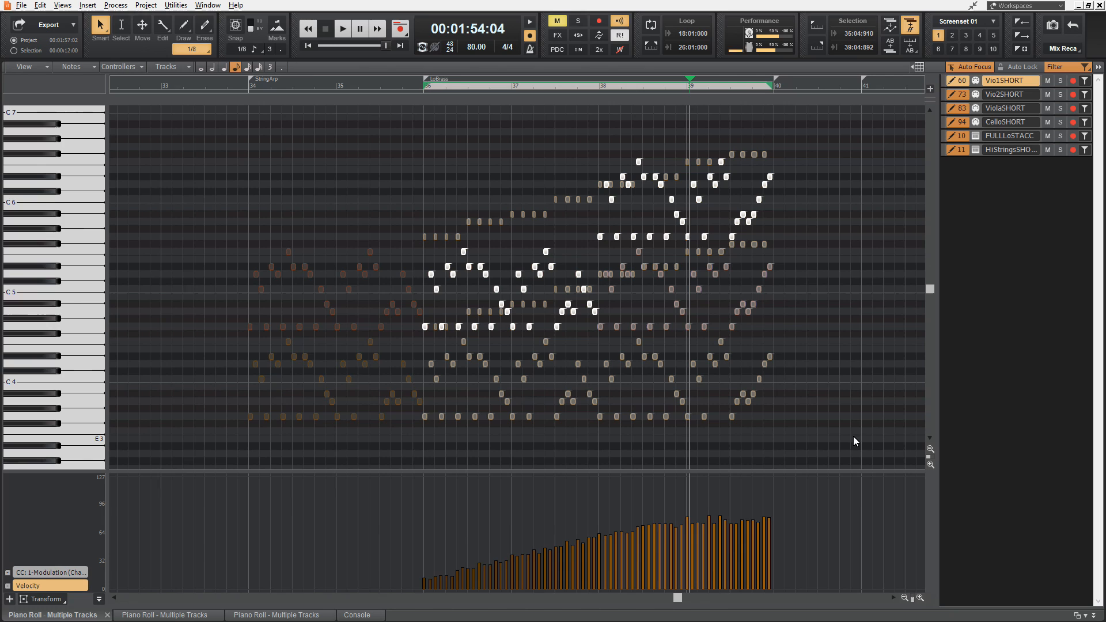
mouse_move(562, 183)
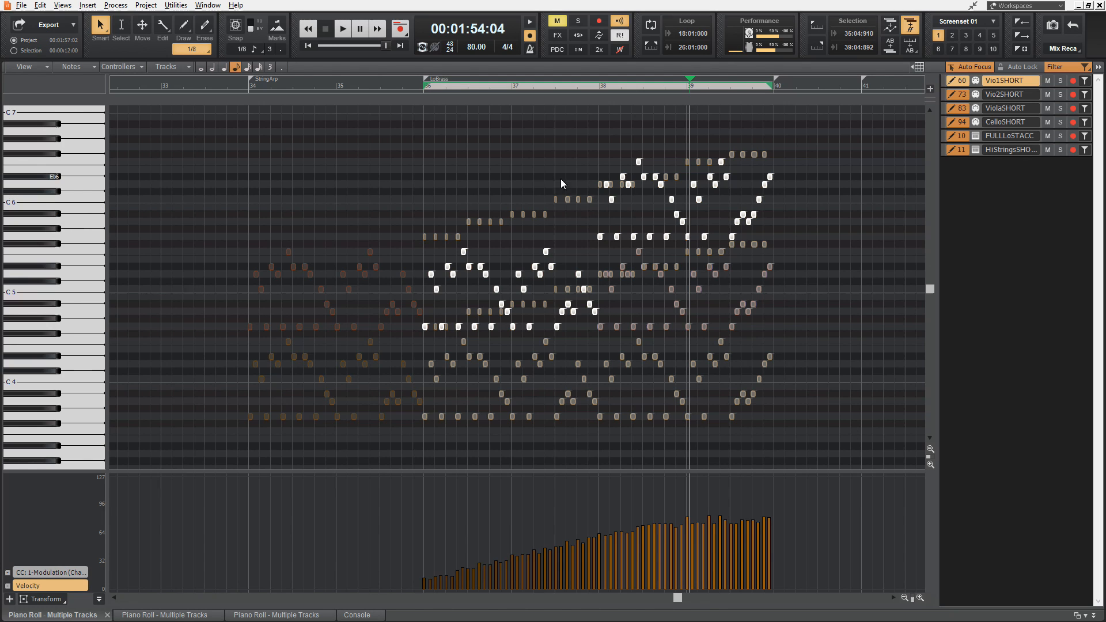
mouse_move(485, 230)
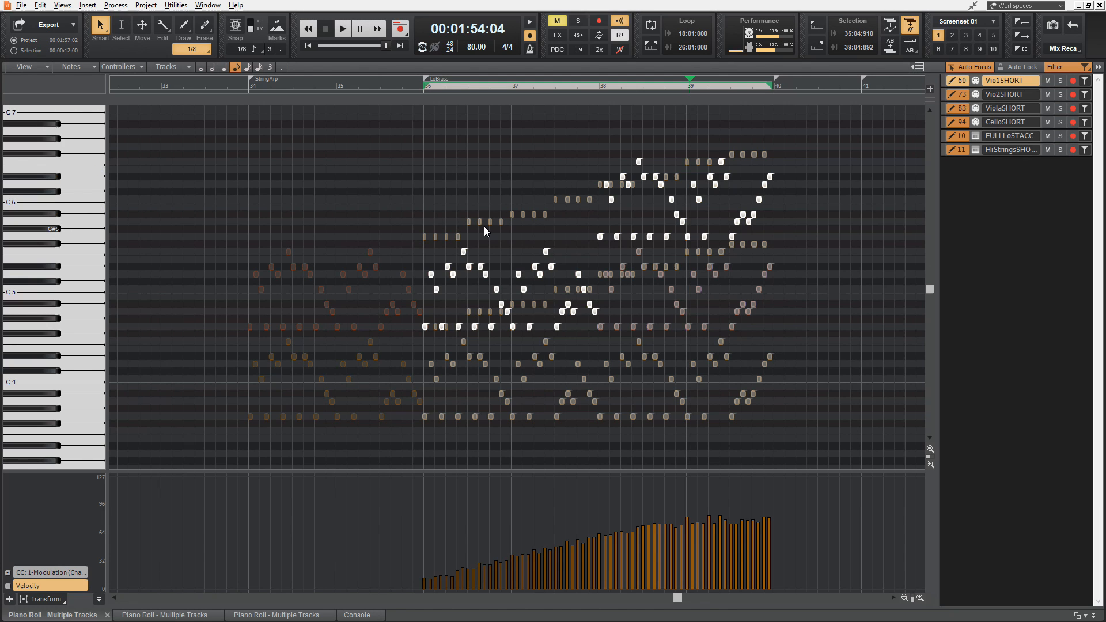
mouse_move(650, 212)
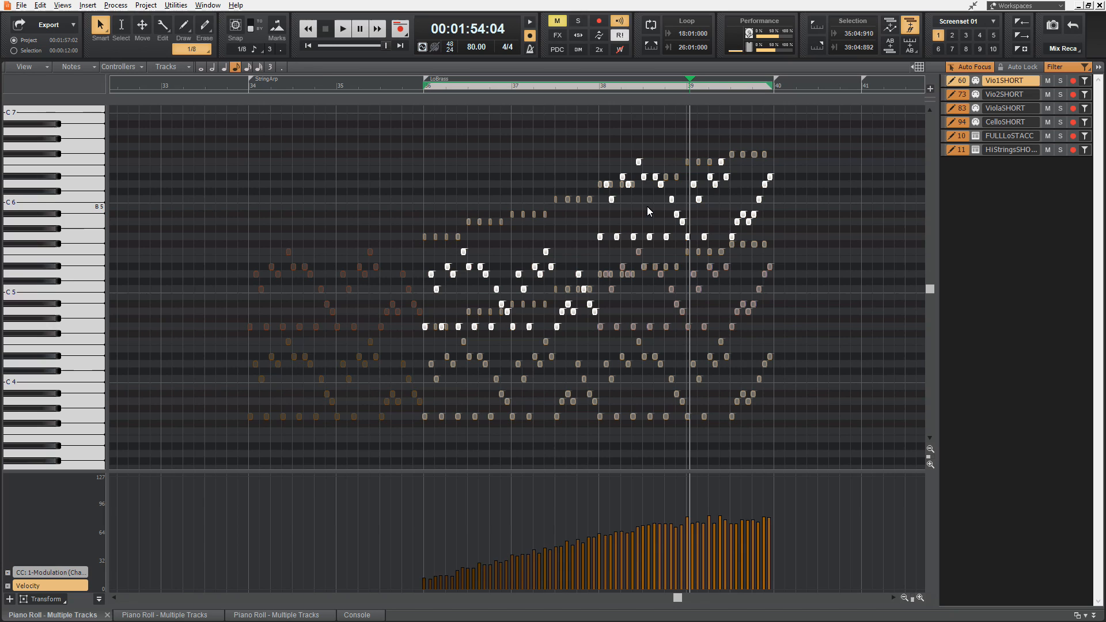
mouse_move(346, 445)
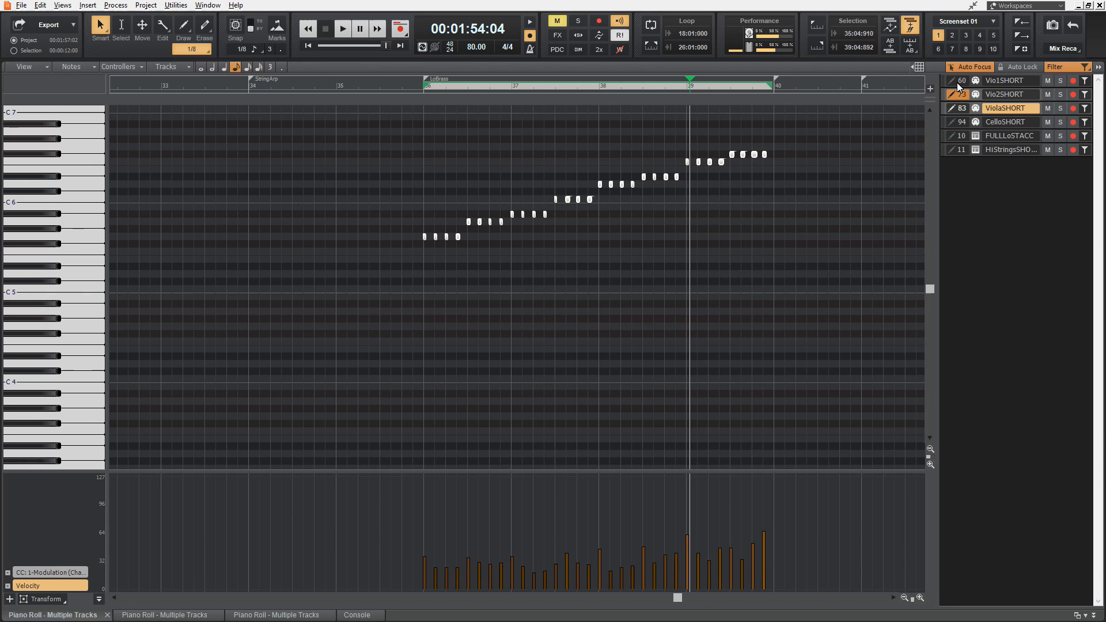
click(1009, 94)
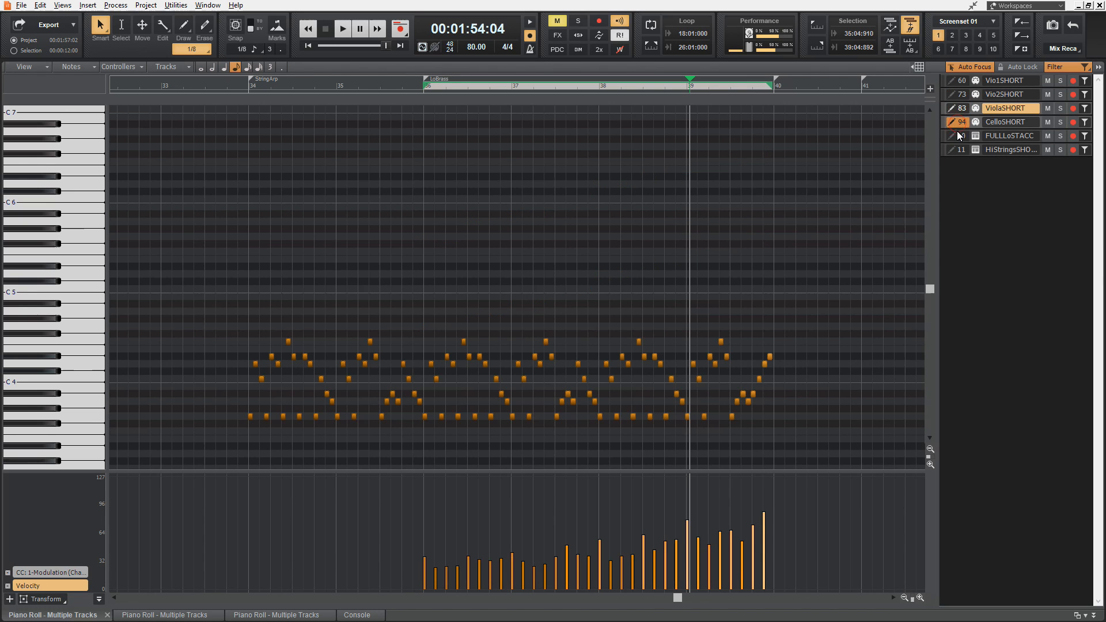
click(1009, 149)
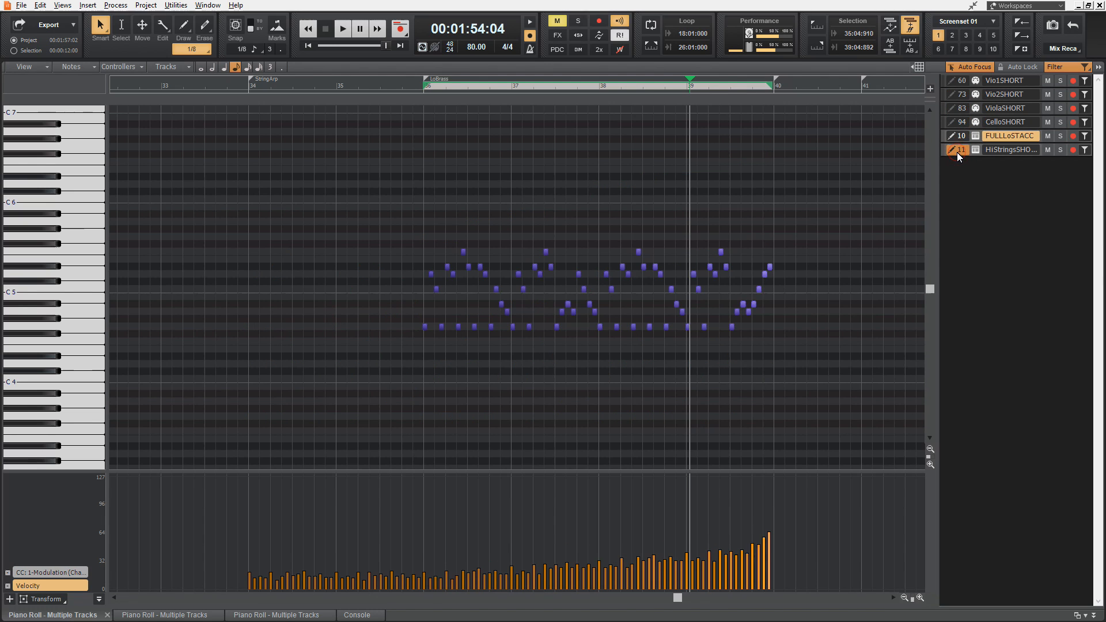
click(1010, 149)
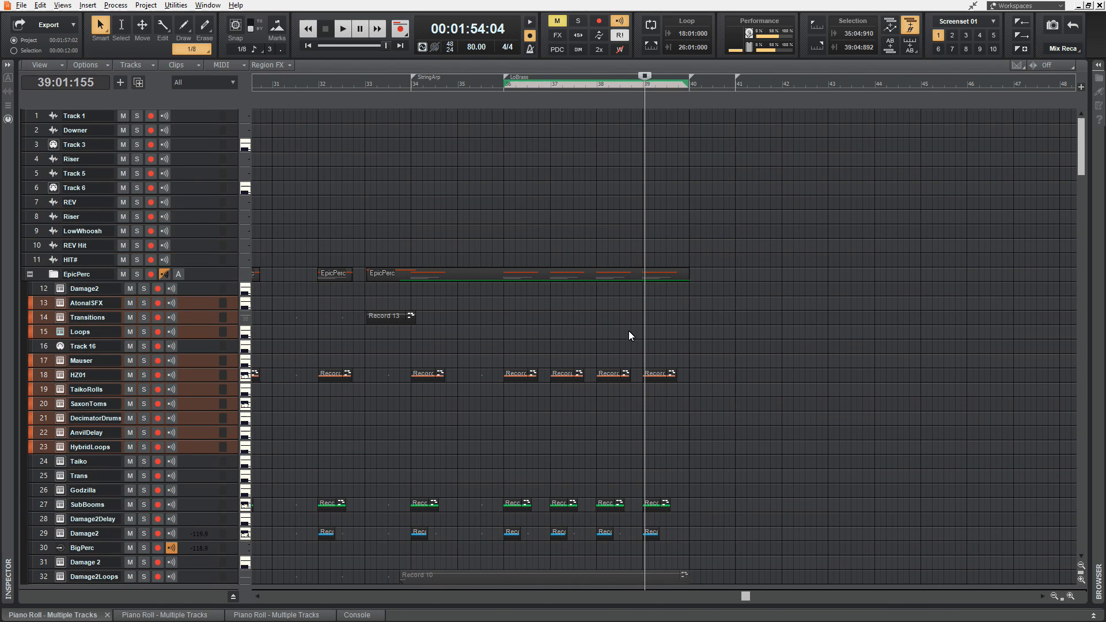
Step: Scroll the track list down toward the Damage2Loops track
scroll(down, 3)
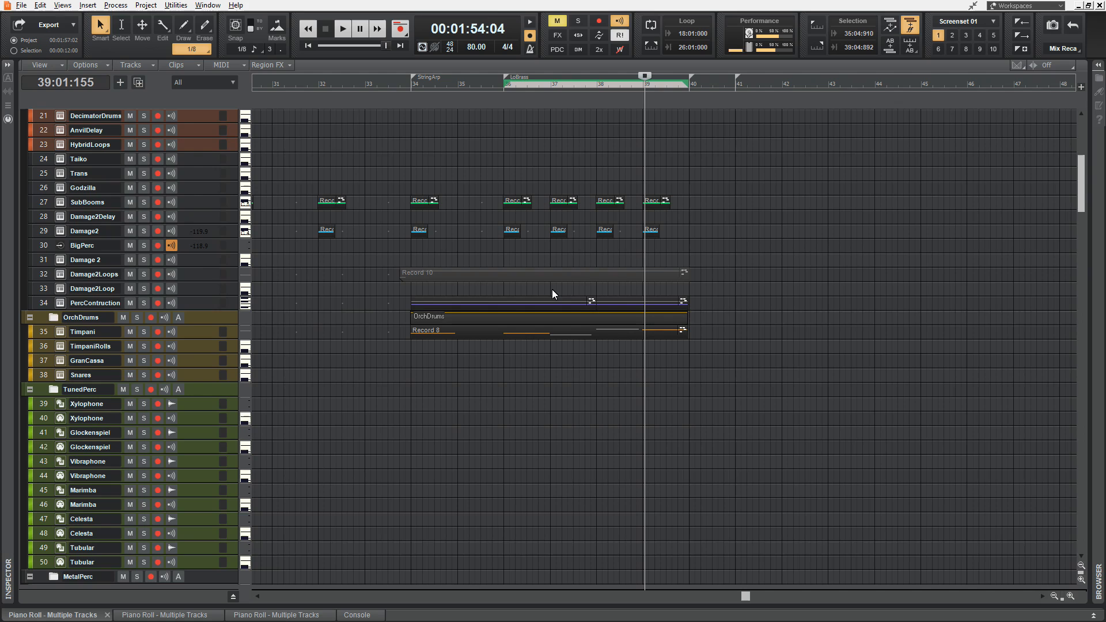
mouse_move(484, 261)
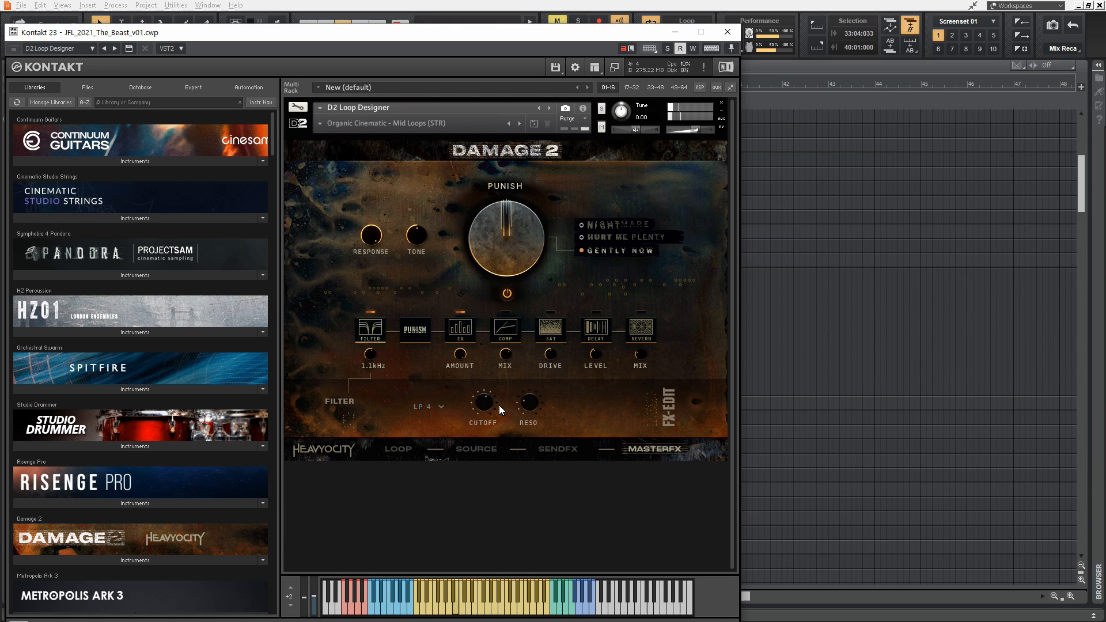
Step: Move the Damage 2 filter cutoff knob so Kontakt learns its MIDI CC, then close the synth window
drag(482, 403, 490, 412)
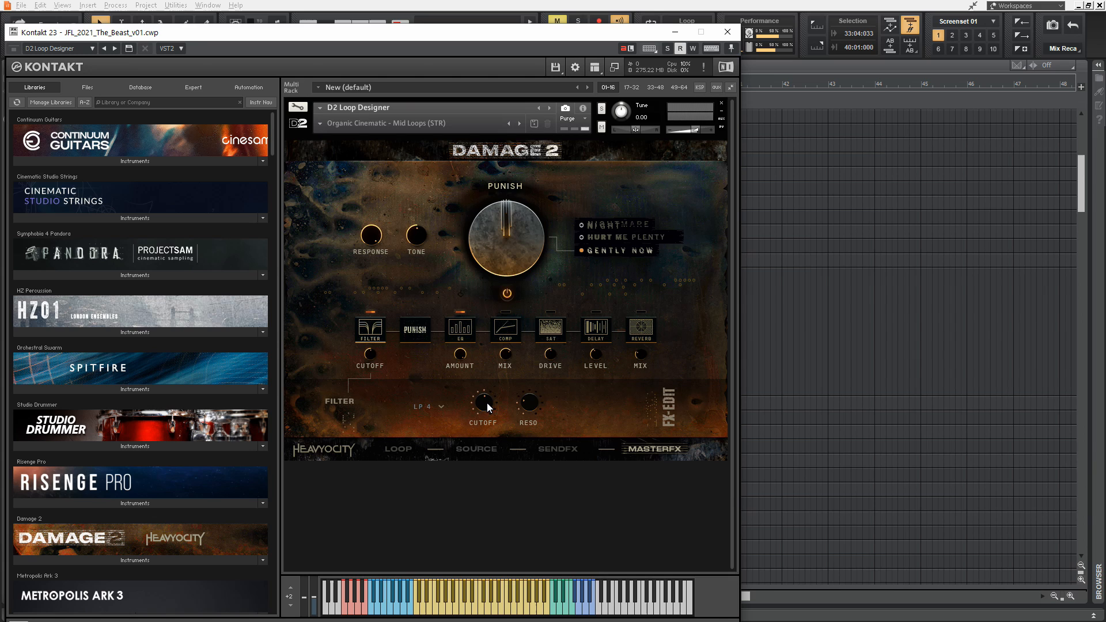
mouse_move(484, 404)
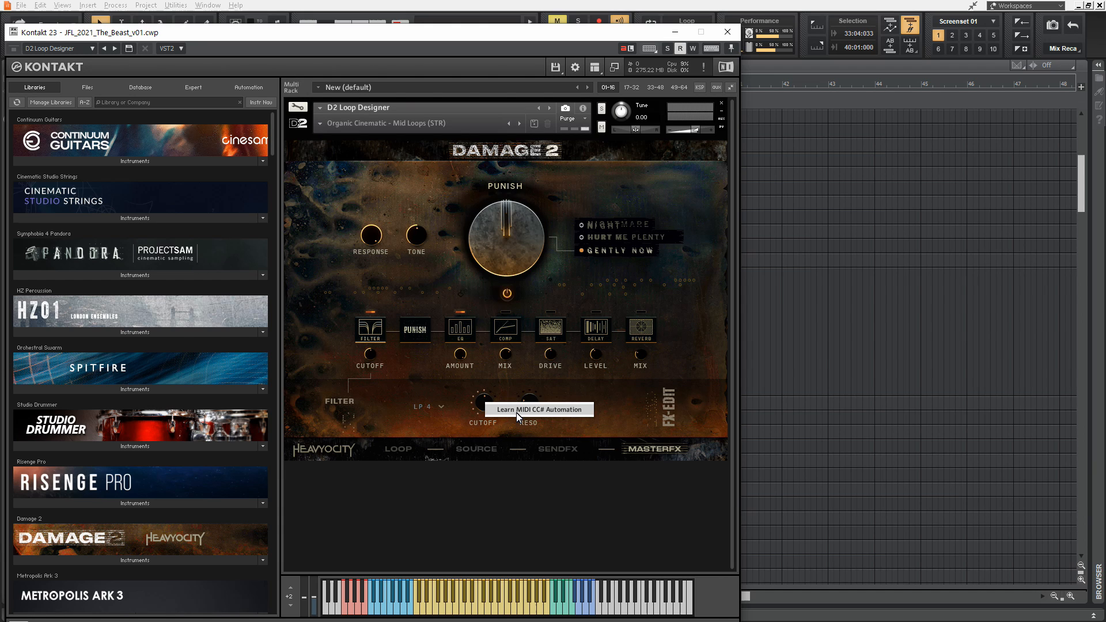
mouse_move(499, 405)
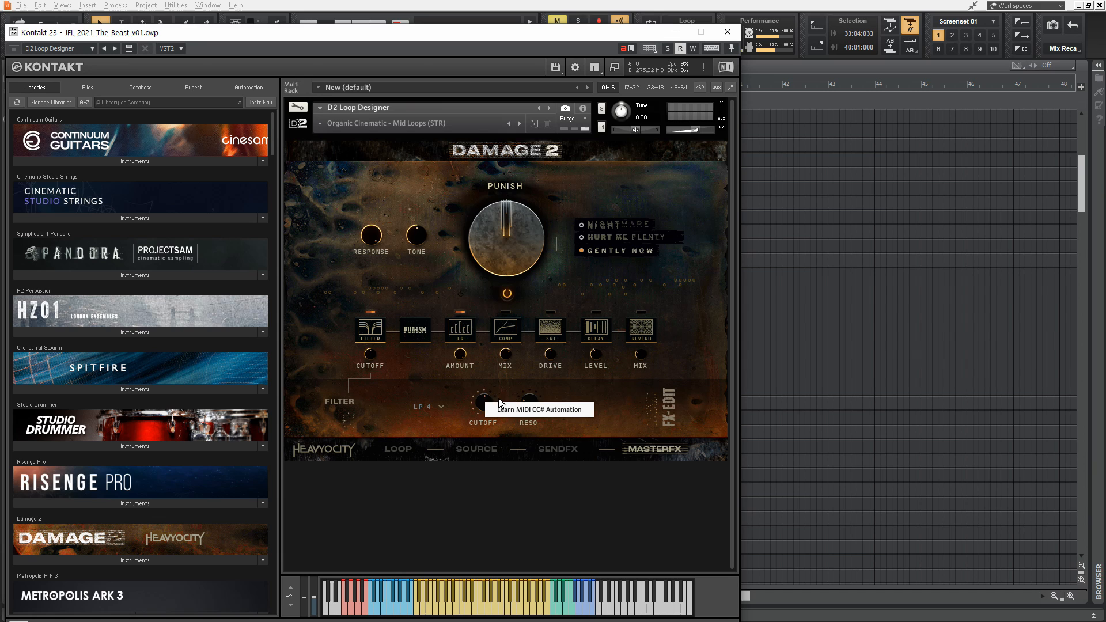
mouse_move(450, 391)
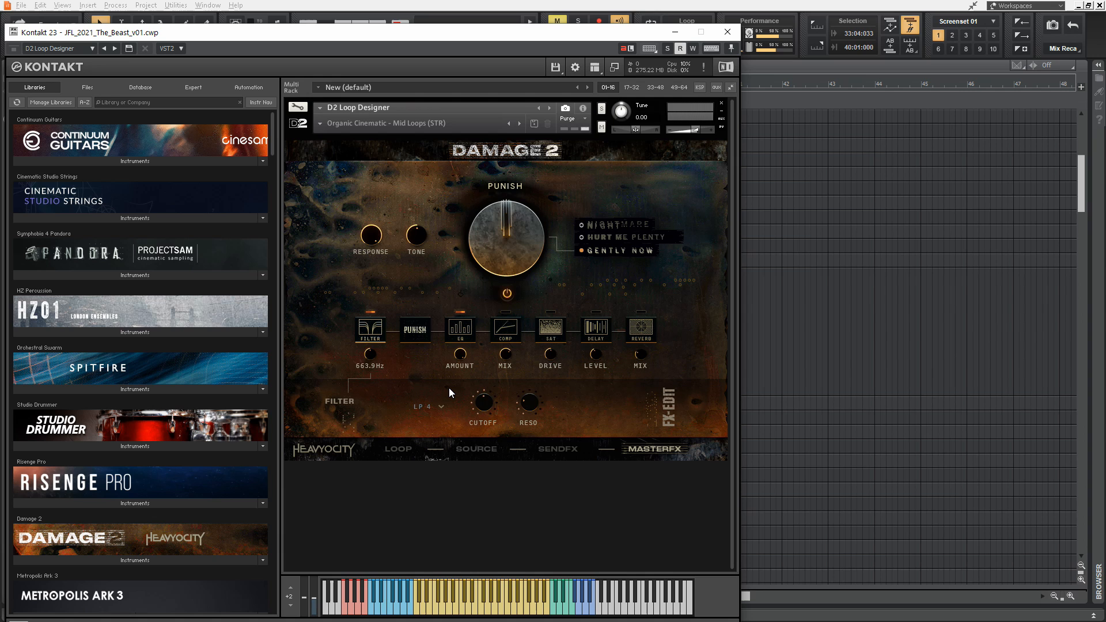
drag(369, 351, 369, 325)
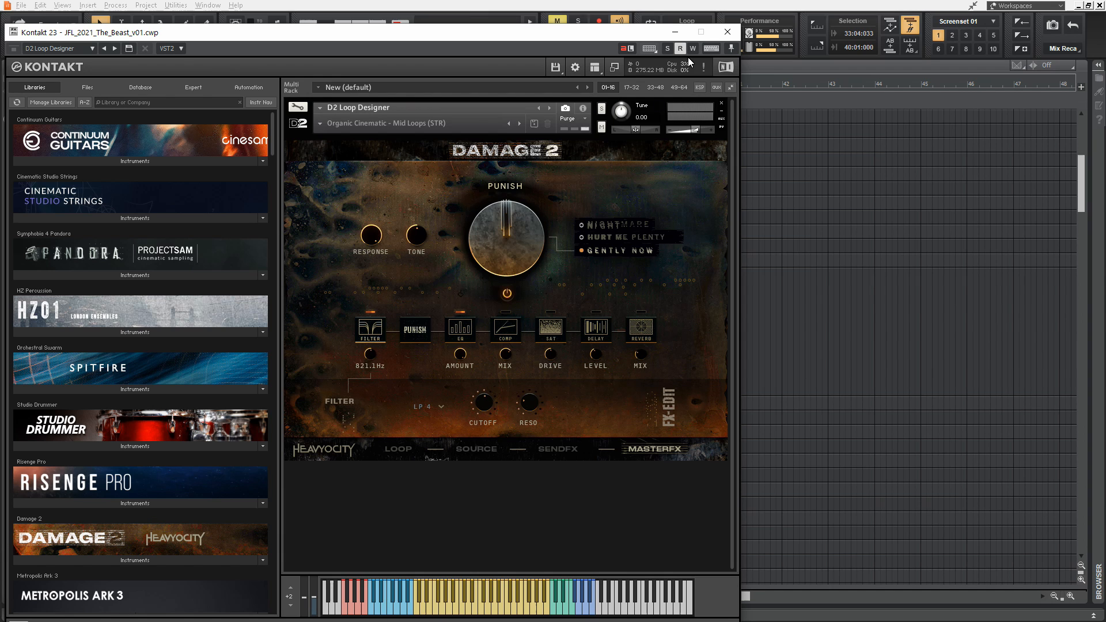
click(727, 33)
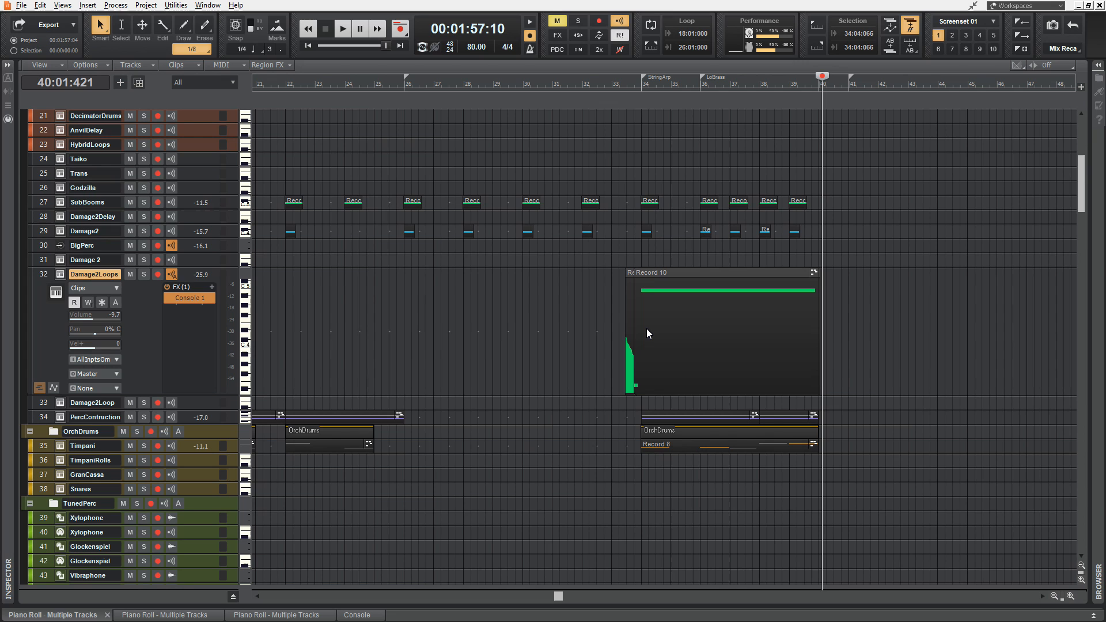
mouse_move(695, 331)
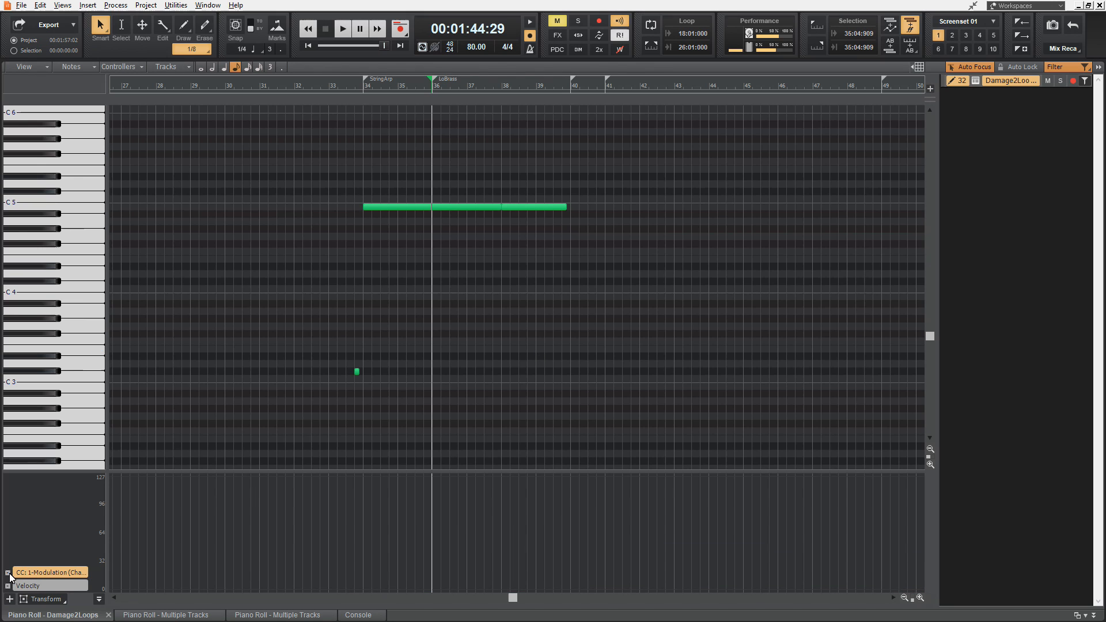
Step: Choose which controller the Damage2Loops clip's lane displays
click(25, 585)
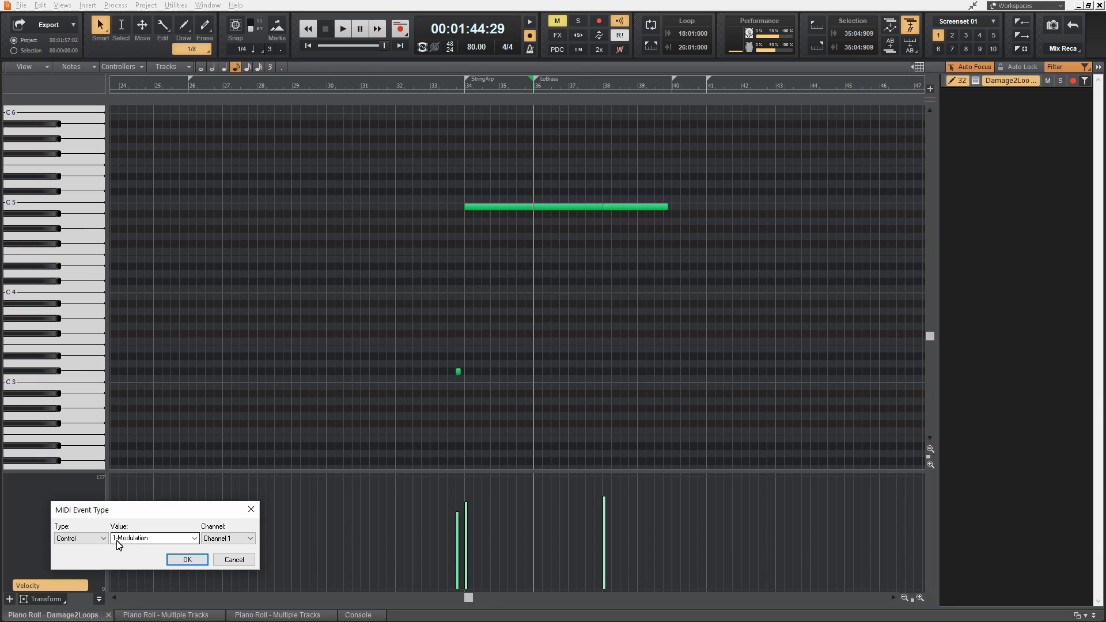
Step: Confirm Control 1-Modulation on channel 1 as the lane's controller and start drawing in it
click(187, 560)
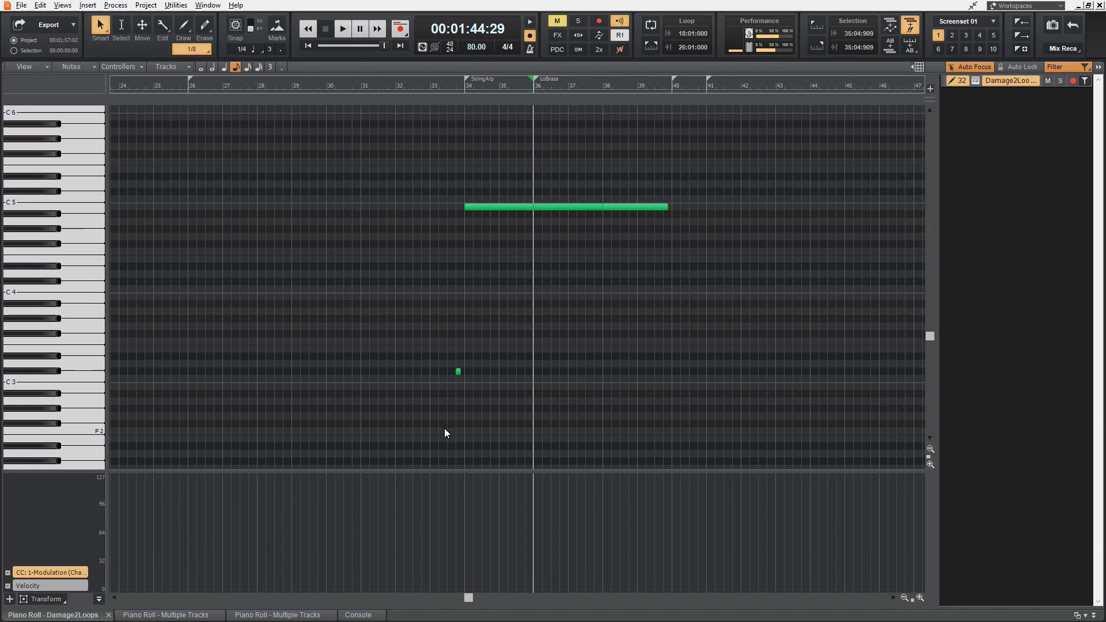
mouse_move(462, 597)
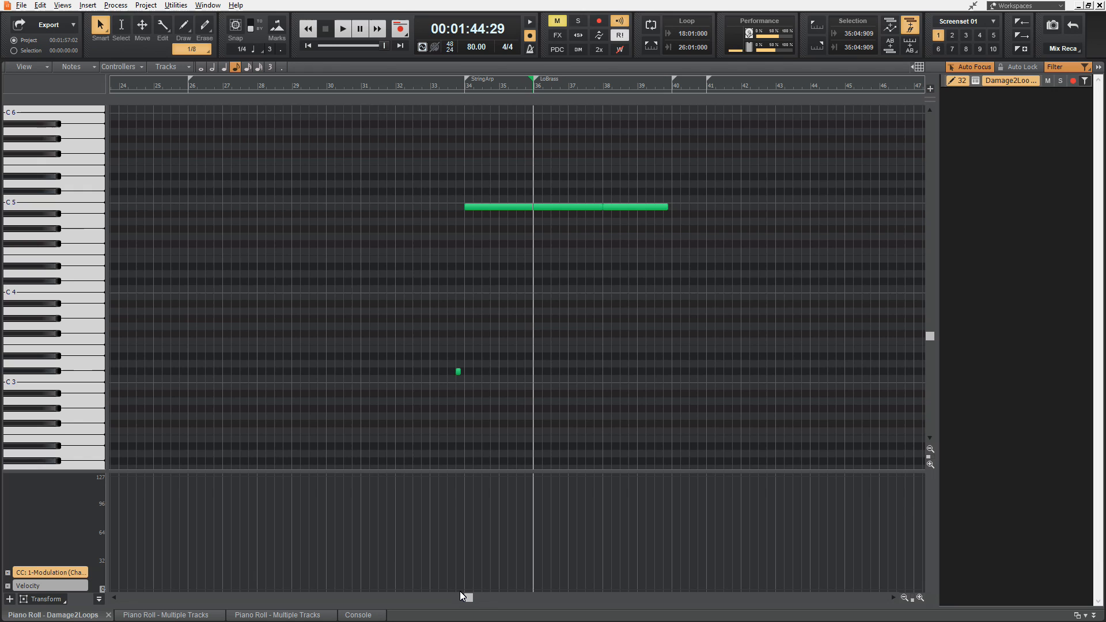
drag(463, 591, 557, 546)
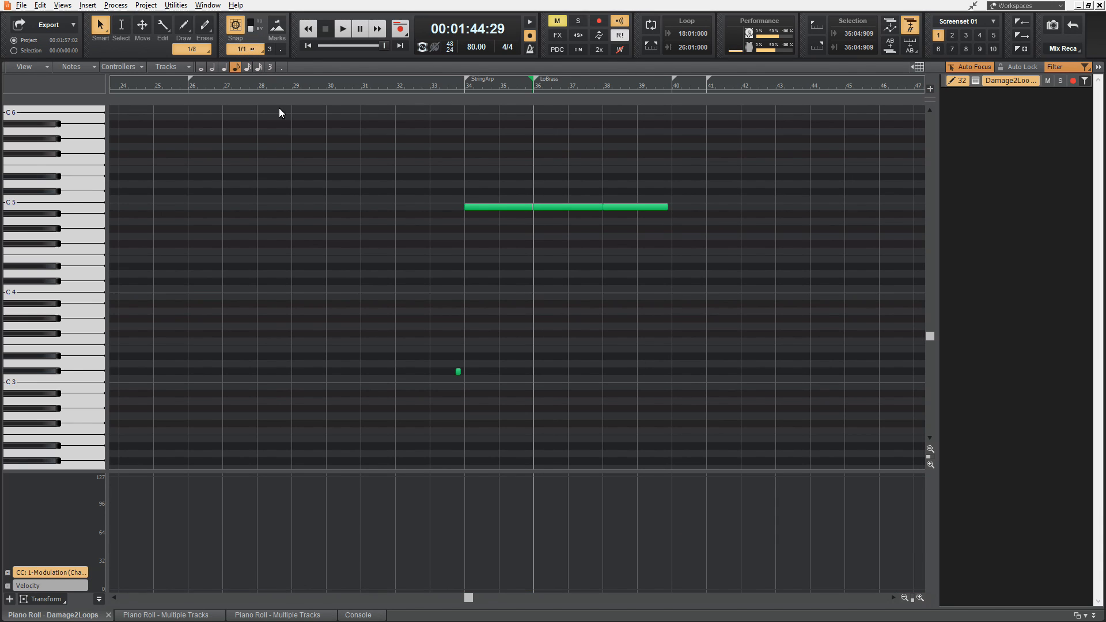
mouse_move(461, 596)
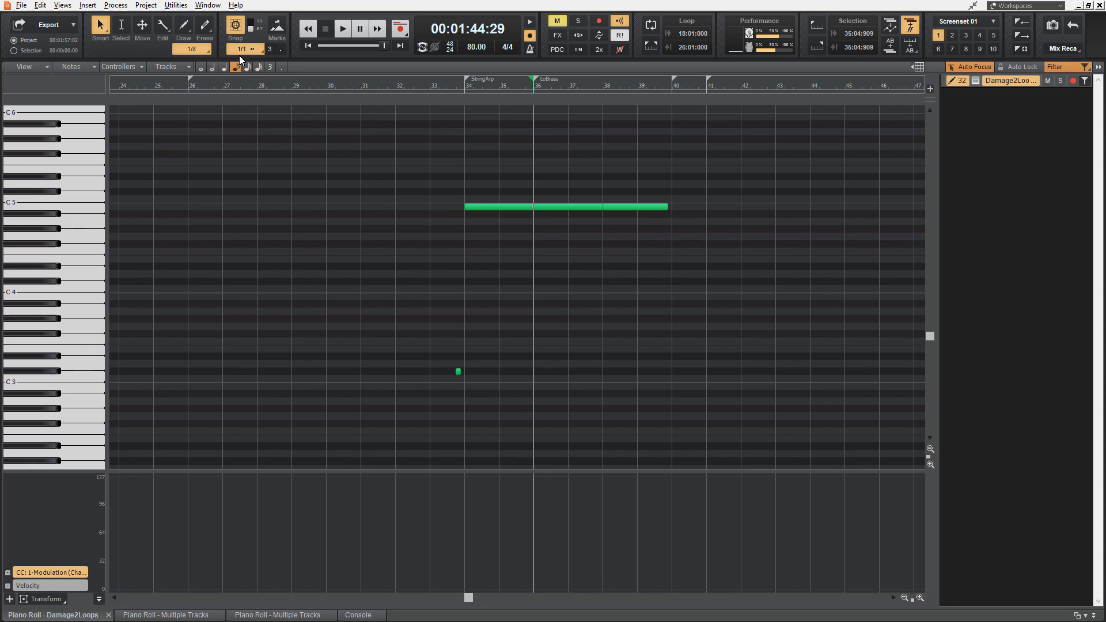
mouse_move(252, 64)
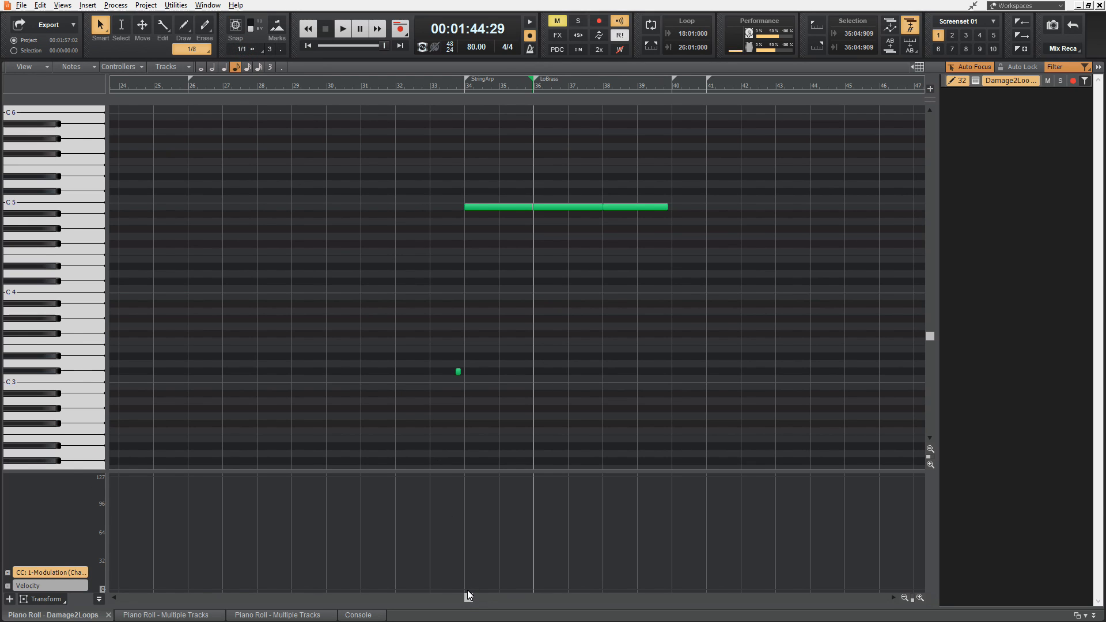
mouse_move(460, 597)
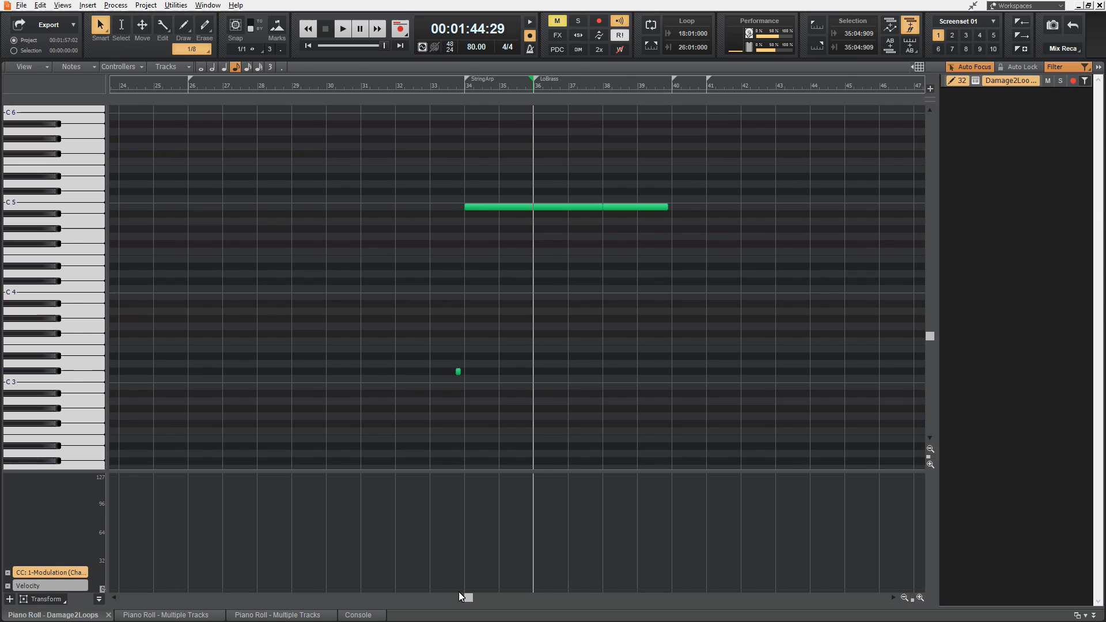
mouse_move(467, 233)
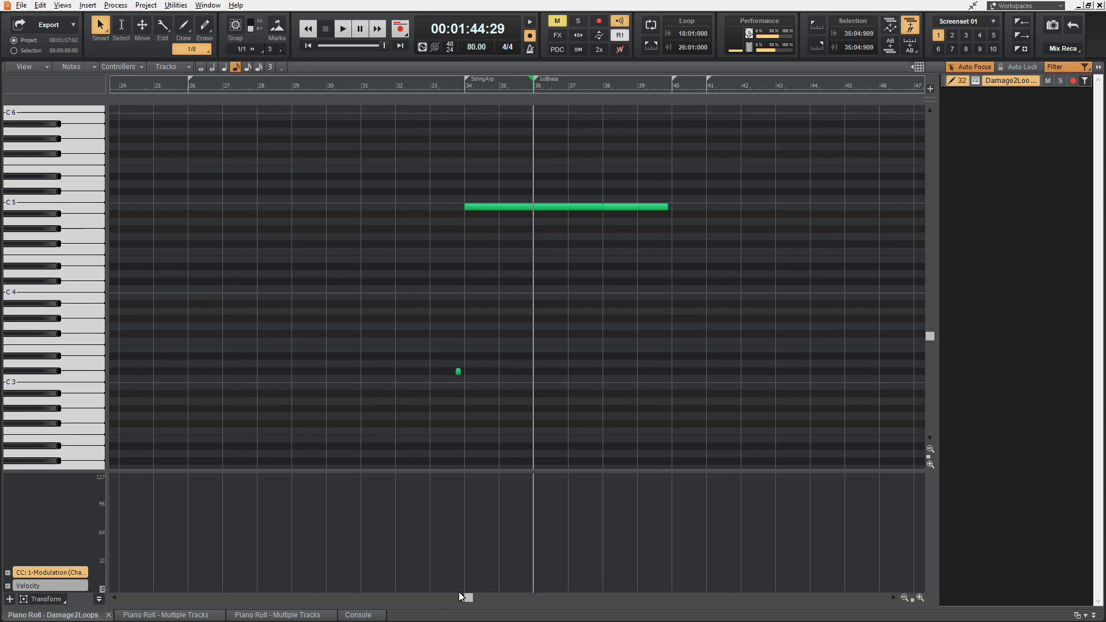
Step: Draw a linear CC1 ramp rising to 127 across measures 34–40 with the Line draw tool
drag(468, 596, 614, 521)
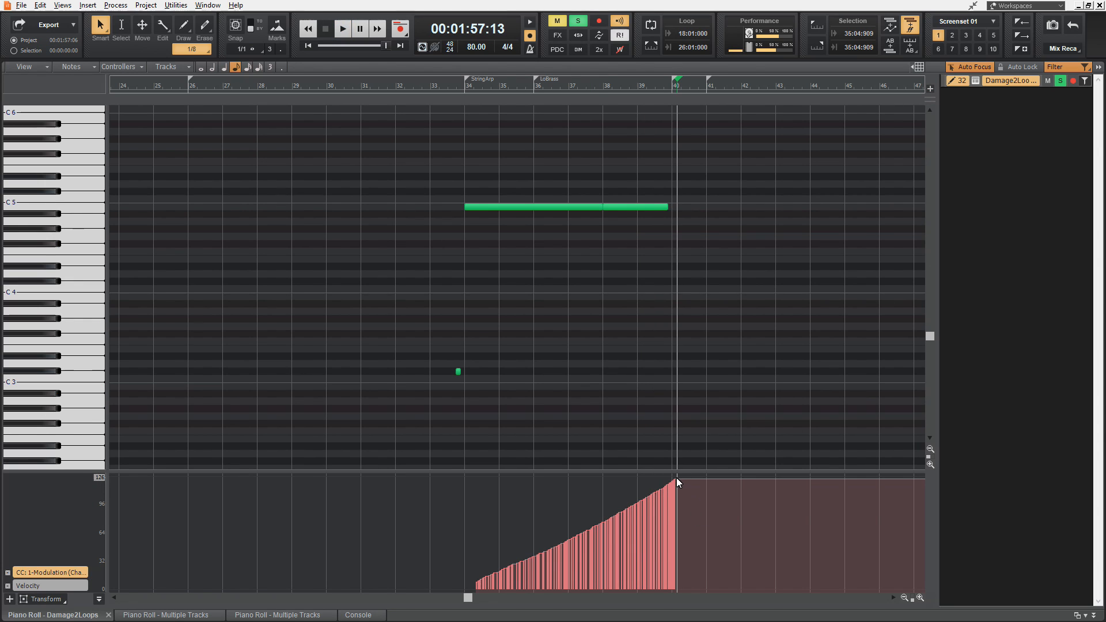
mouse_move(684, 500)
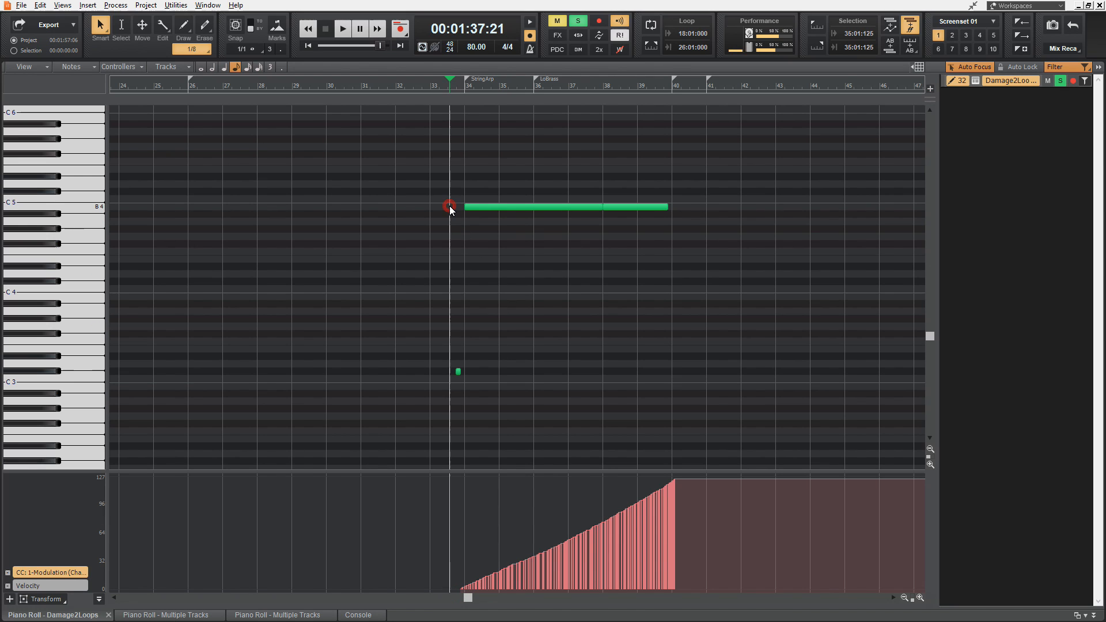
click(344, 29)
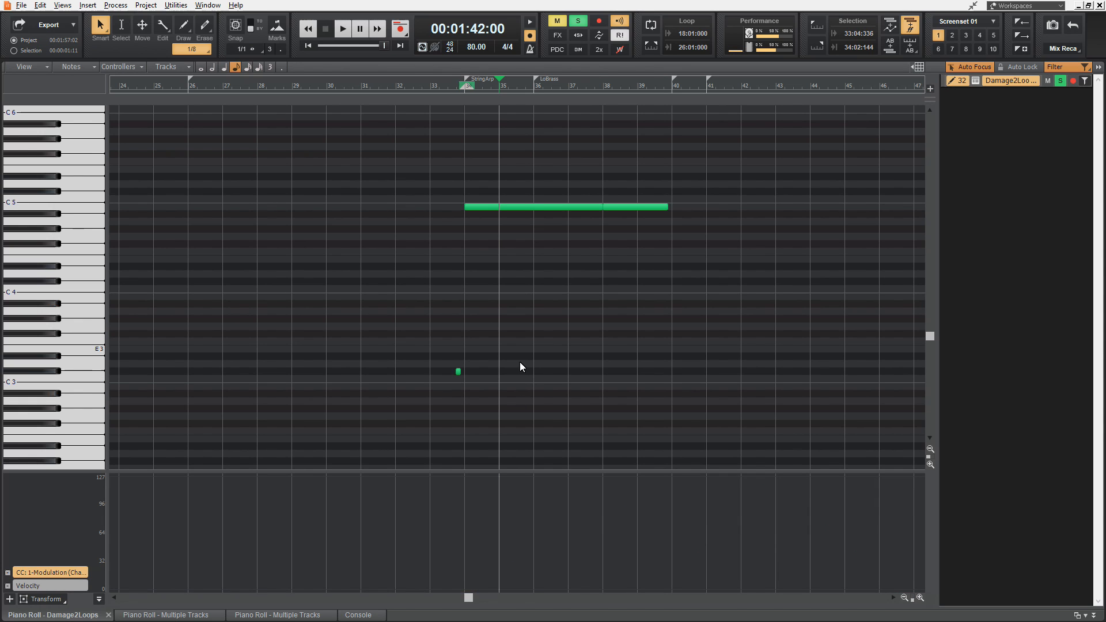
mouse_move(464, 597)
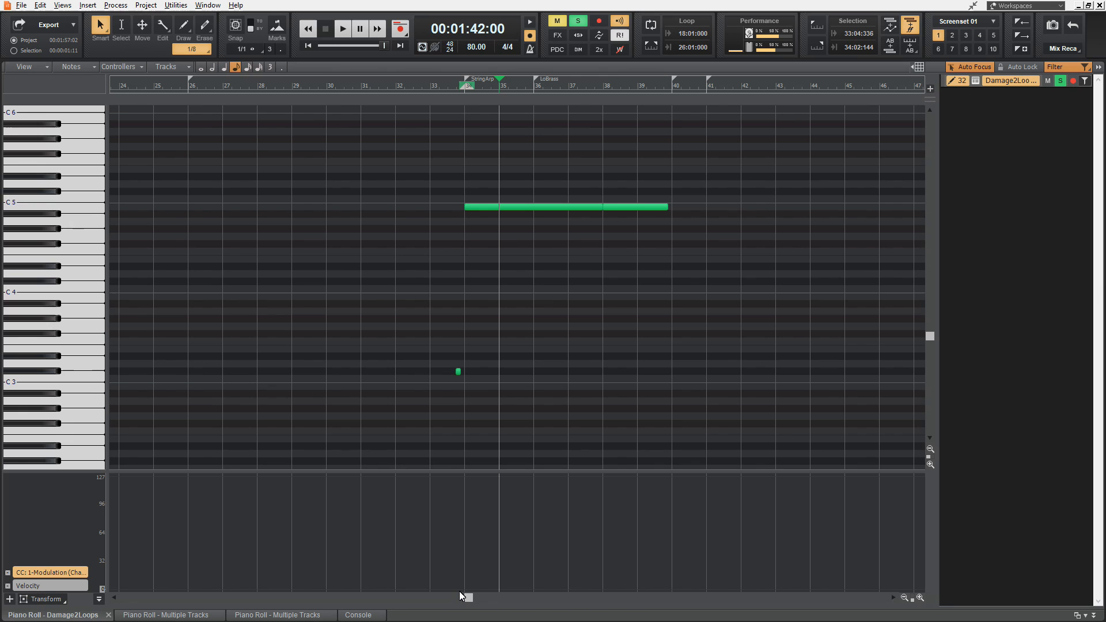
Step: Draw a Modulation ramp from zero at the note start up to 127 at its end
click(459, 594)
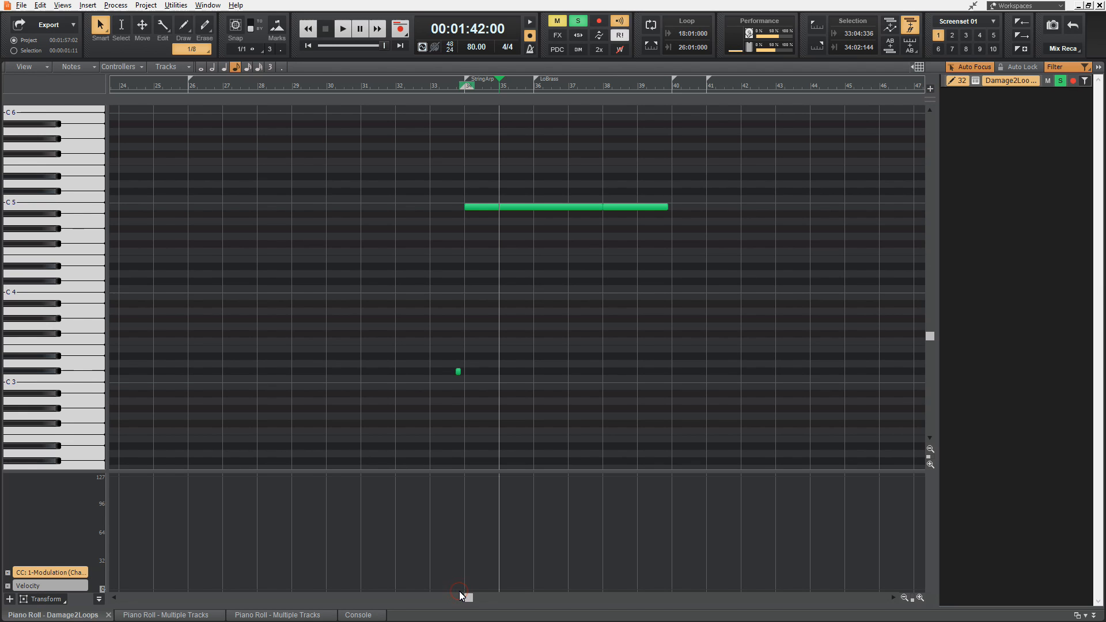
drag(462, 589, 585, 535)
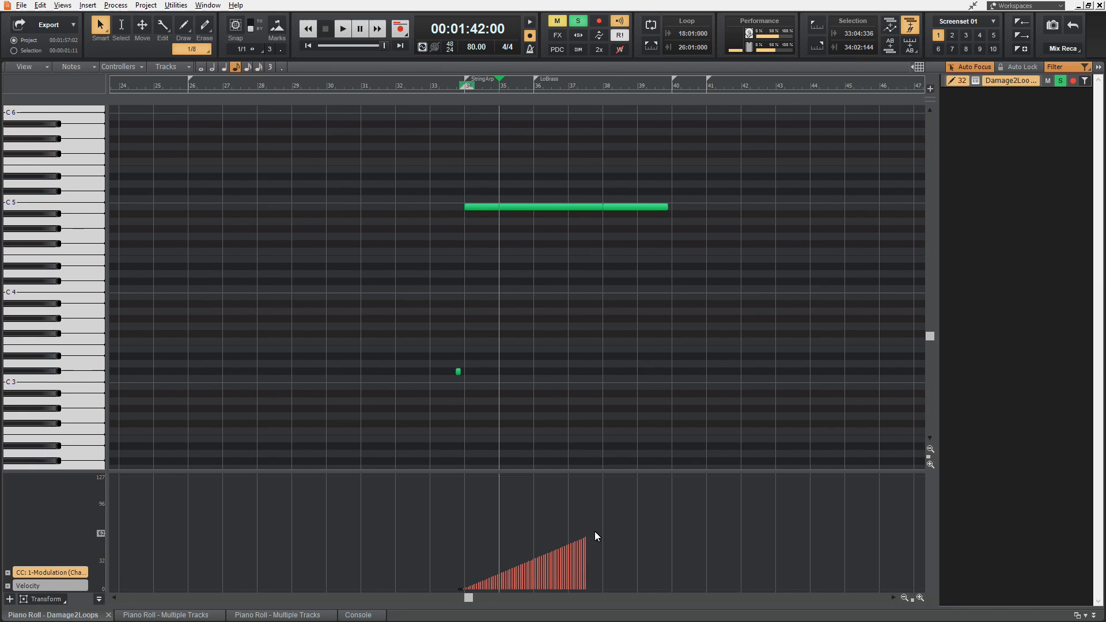
drag(596, 535, 623, 515)
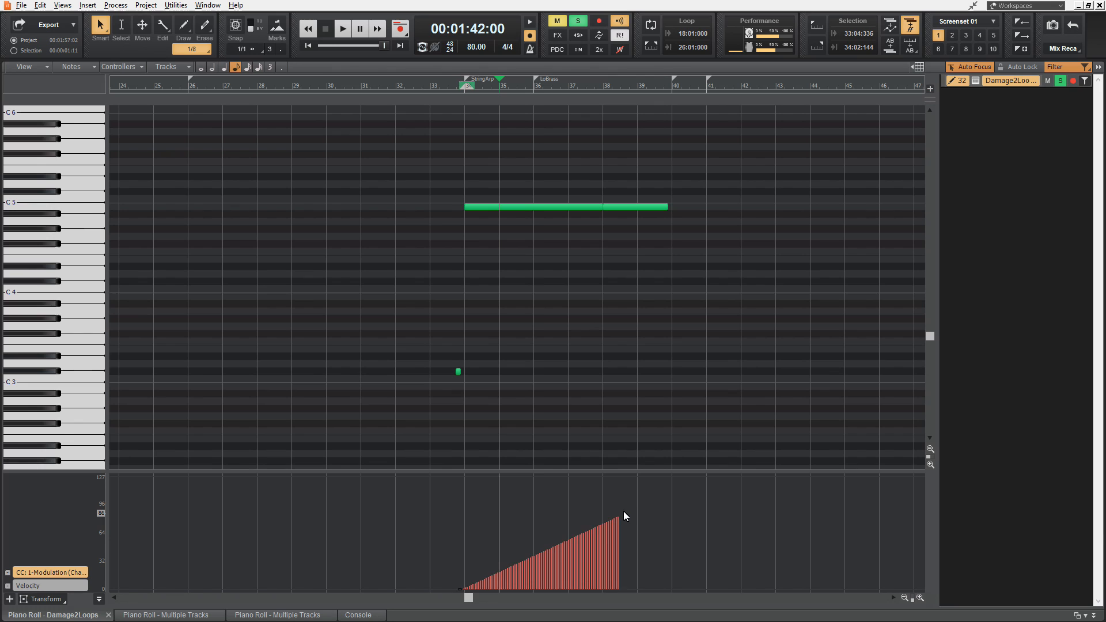
drag(623, 516, 646, 495)
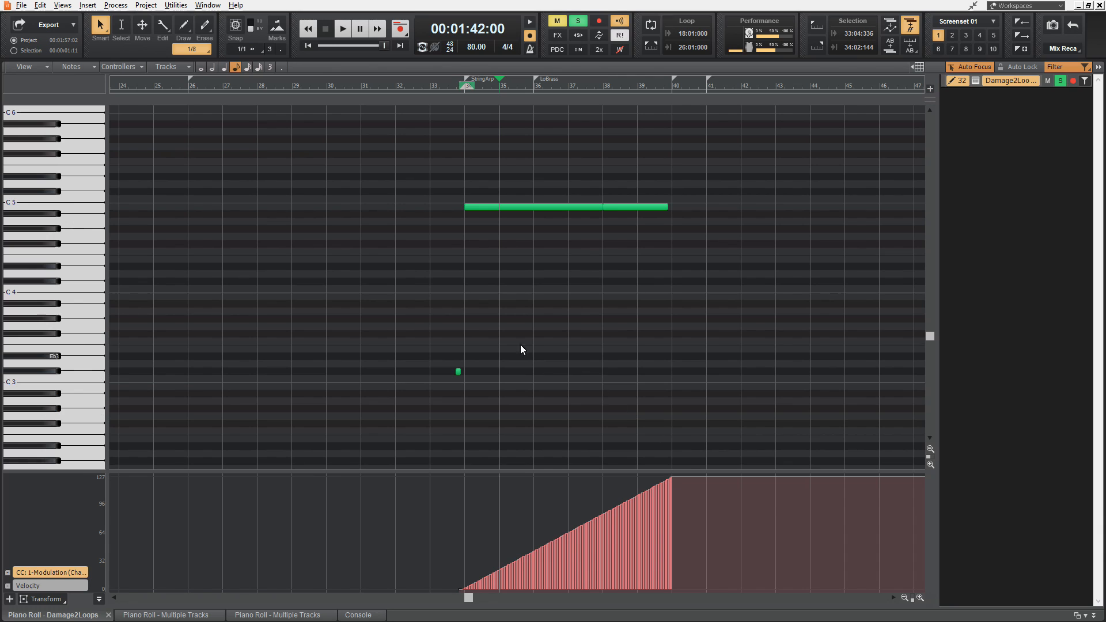
mouse_move(457, 207)
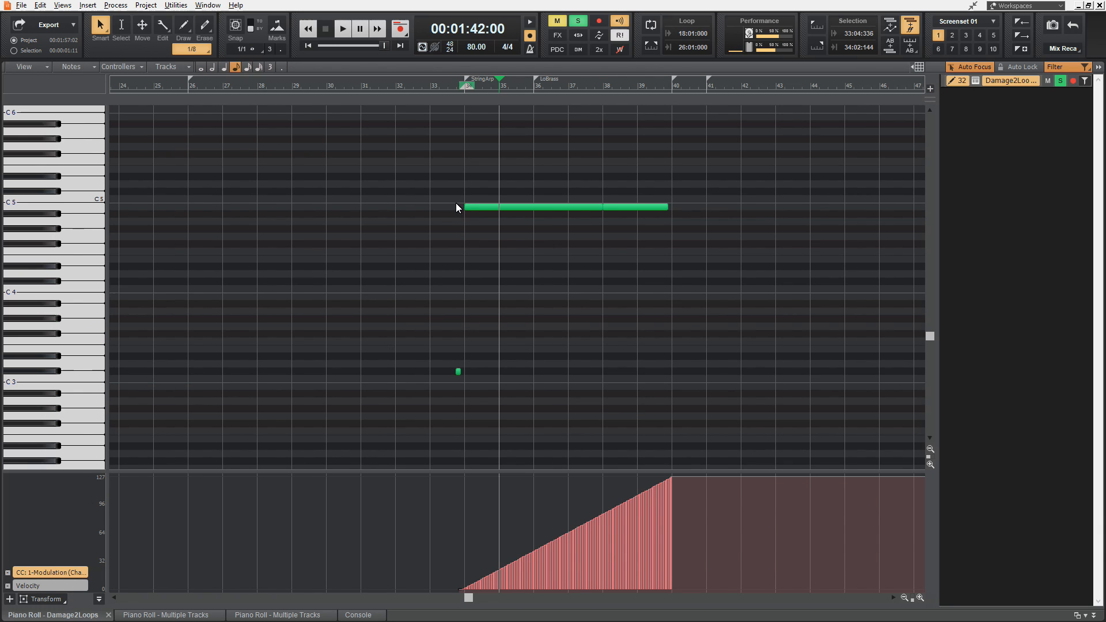
mouse_move(624, 313)
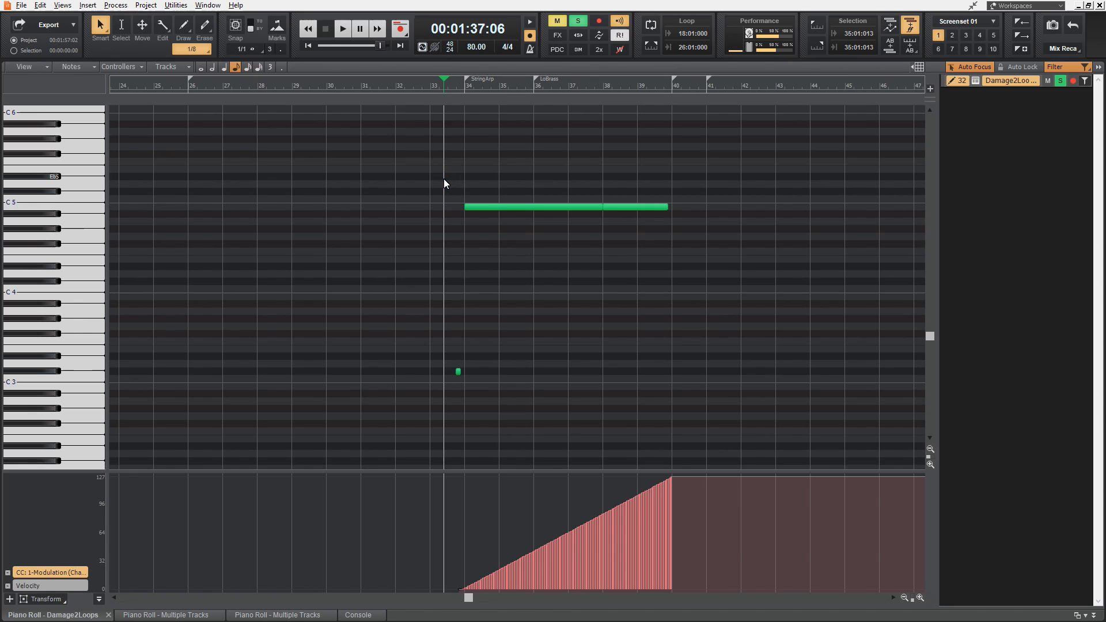
Step: Set the Now time just before the note and play back to hear the ramp
click(345, 28)
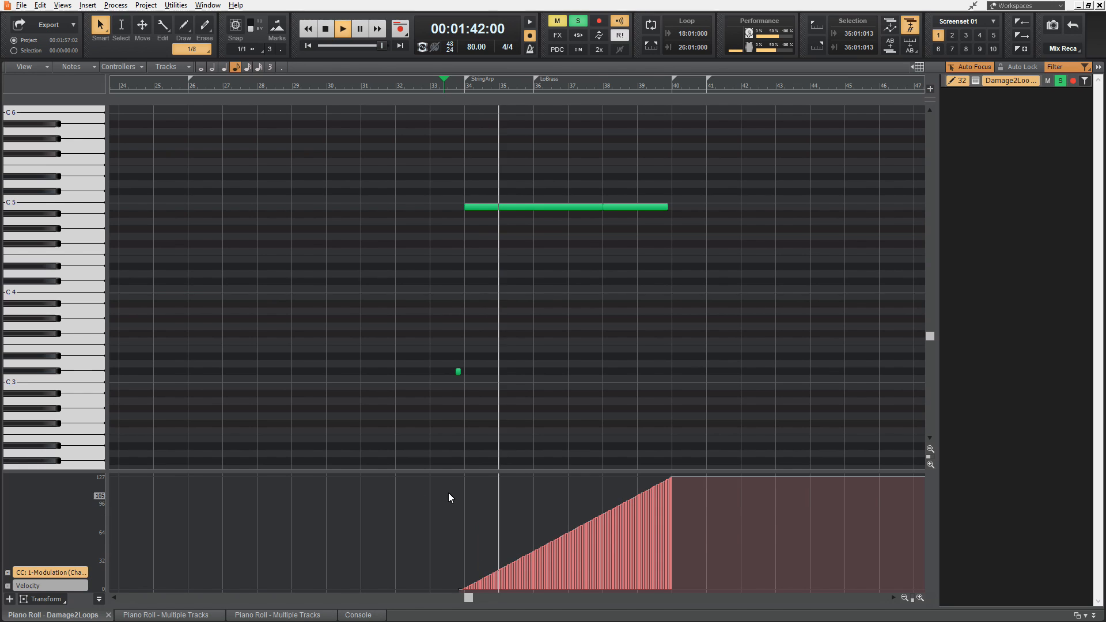
click(345, 28)
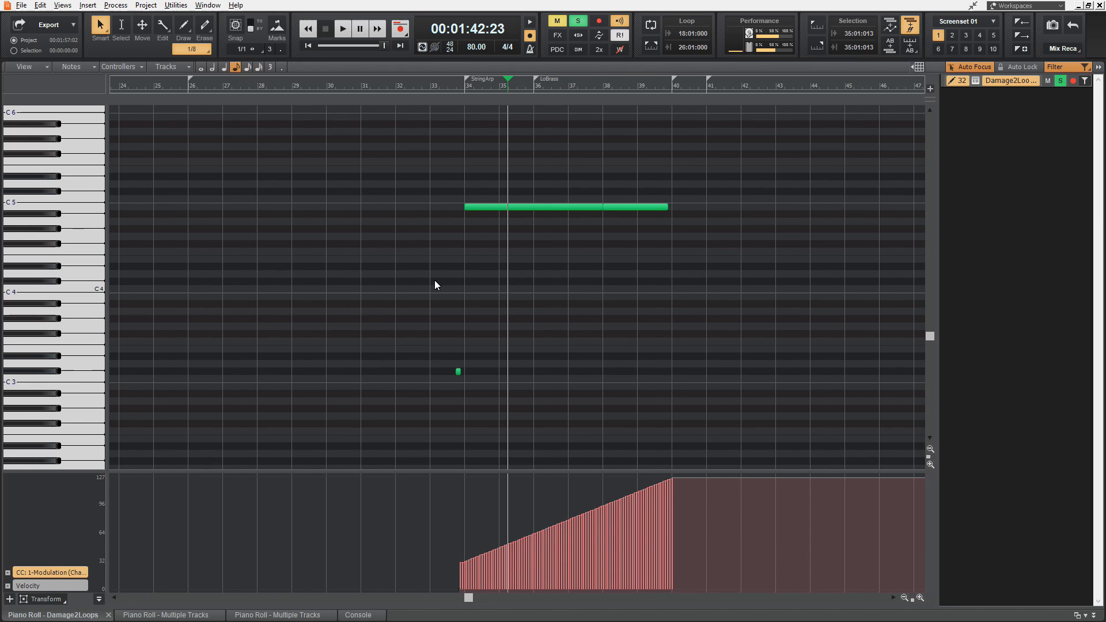
click(346, 28)
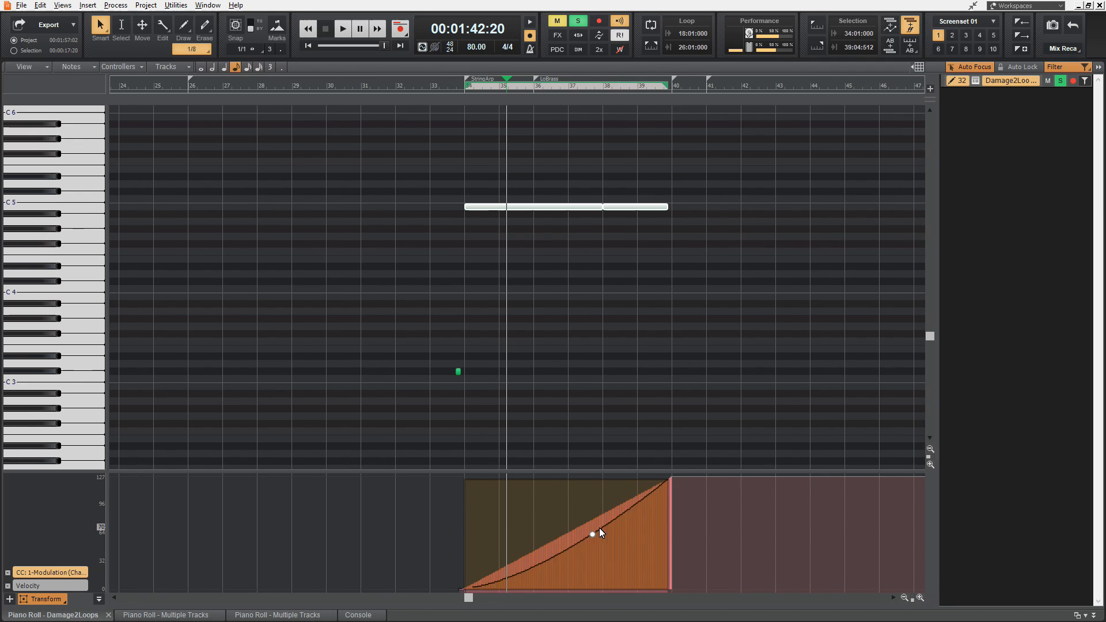
Step: Drag the Transform curve handle so the CC1 ramp becomes a straight linear rise
drag(591, 533, 615, 530)
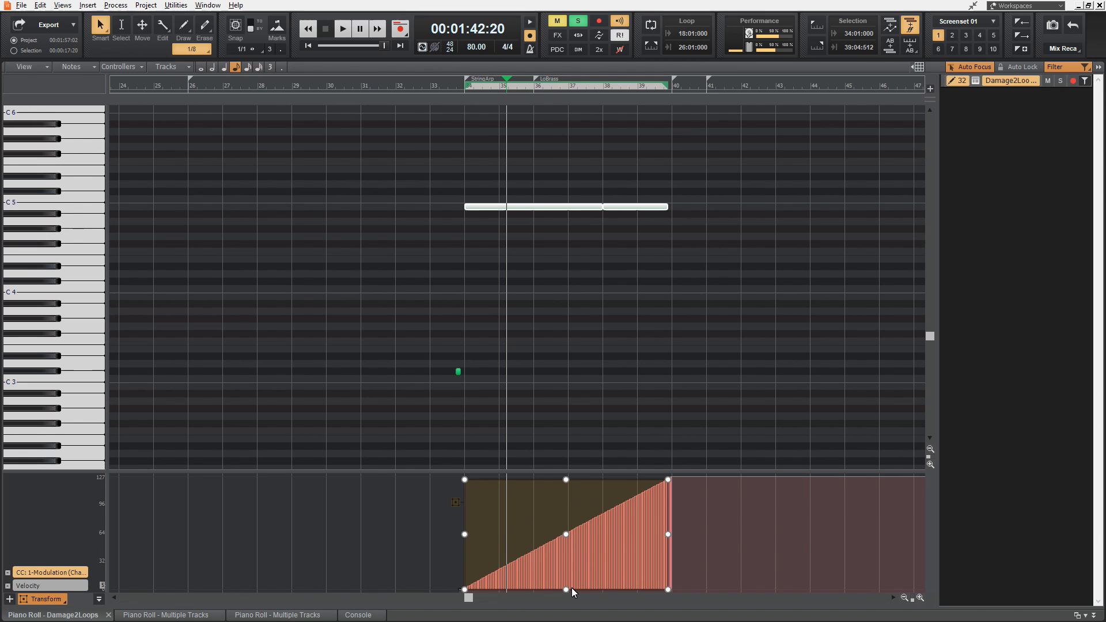
mouse_move(571, 592)
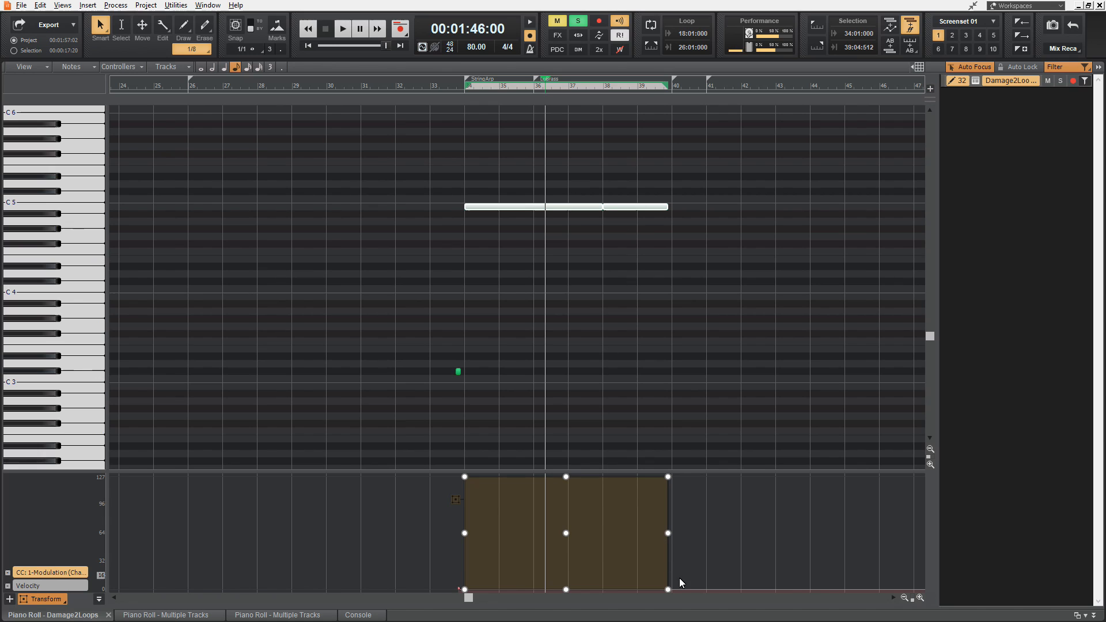
mouse_move(665, 595)
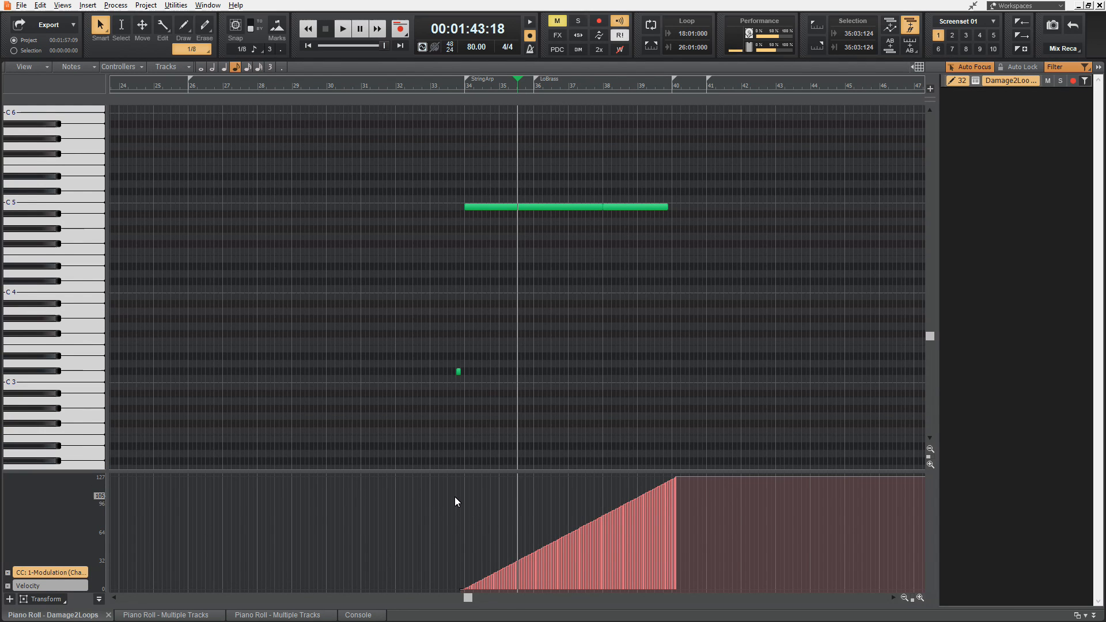
mouse_move(456, 500)
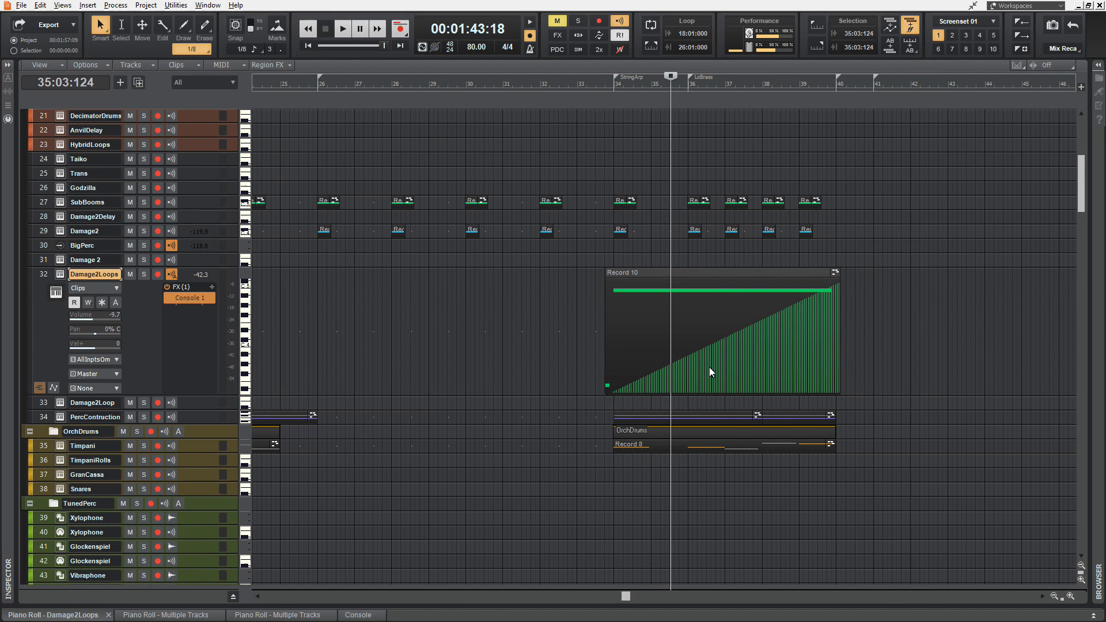
mouse_move(671, 325)
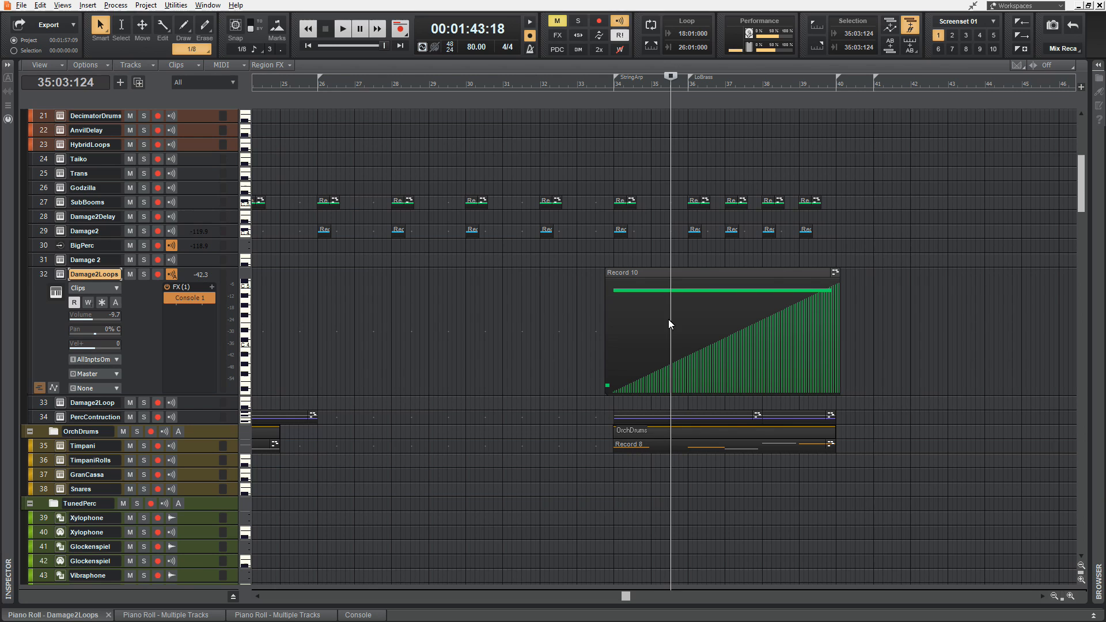
mouse_move(711, 345)
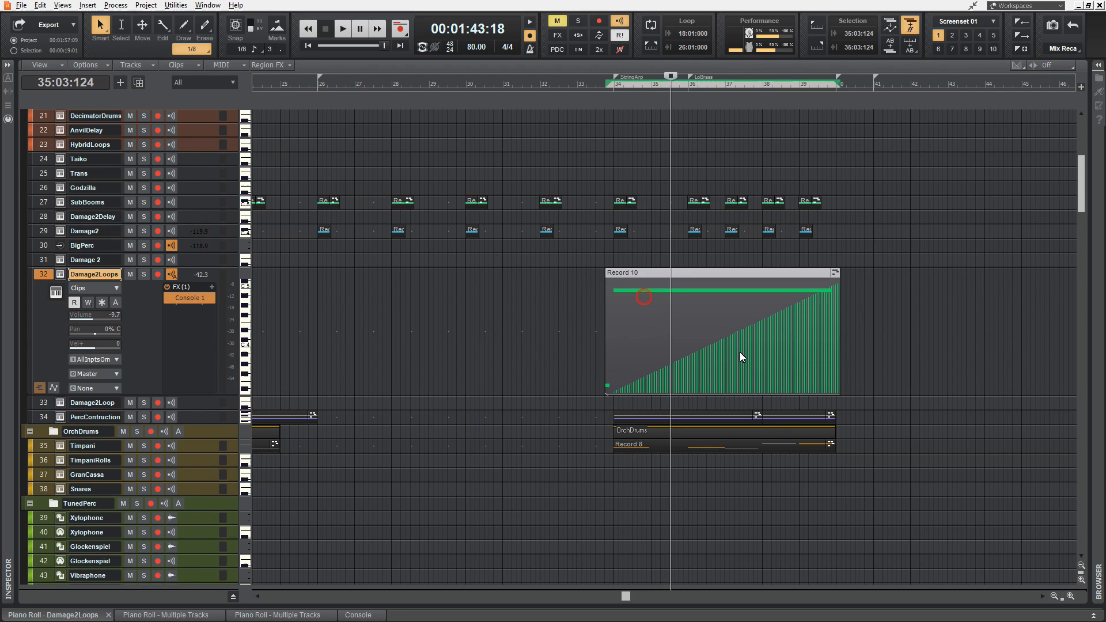
Step: Convert the Record 10 clip's CC1 Modulation data into a Modulation automation envelope
click(178, 65)
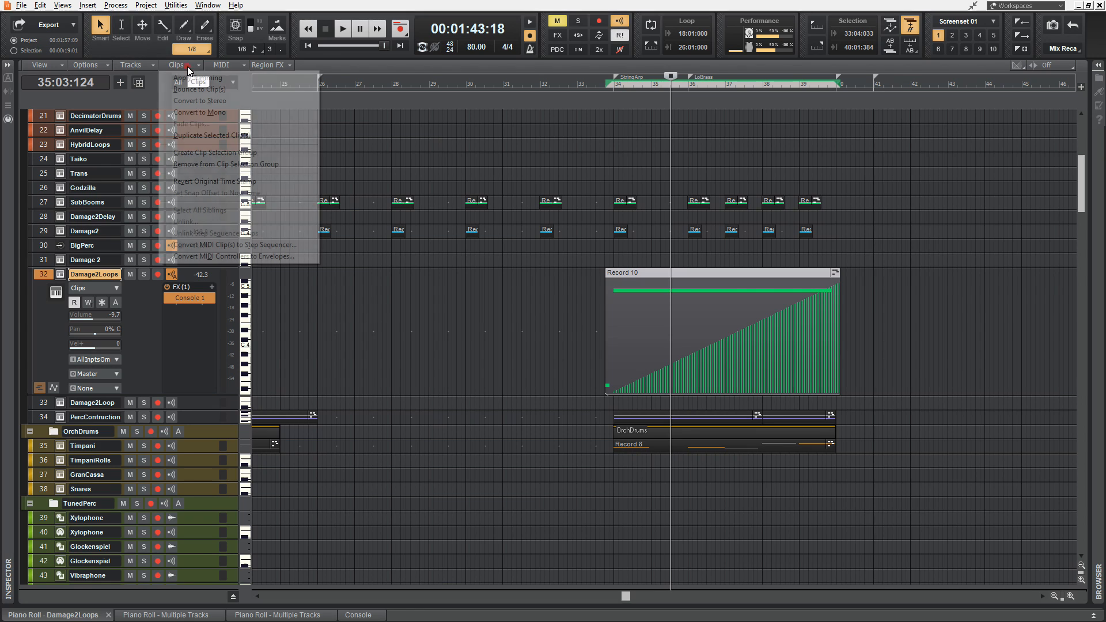
mouse_move(198, 262)
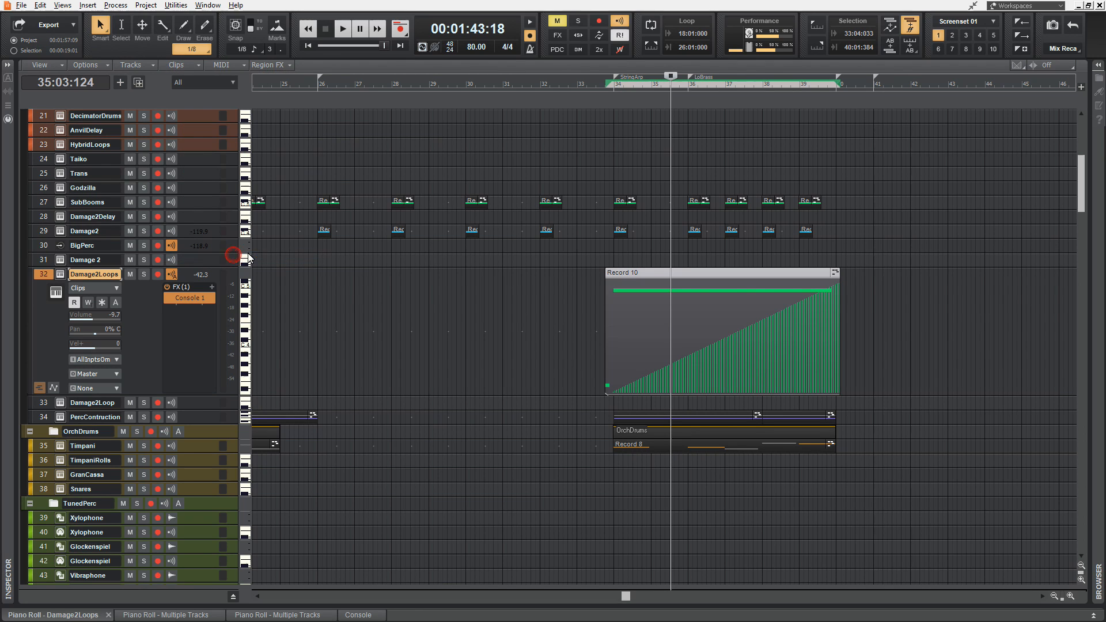
click(583, 309)
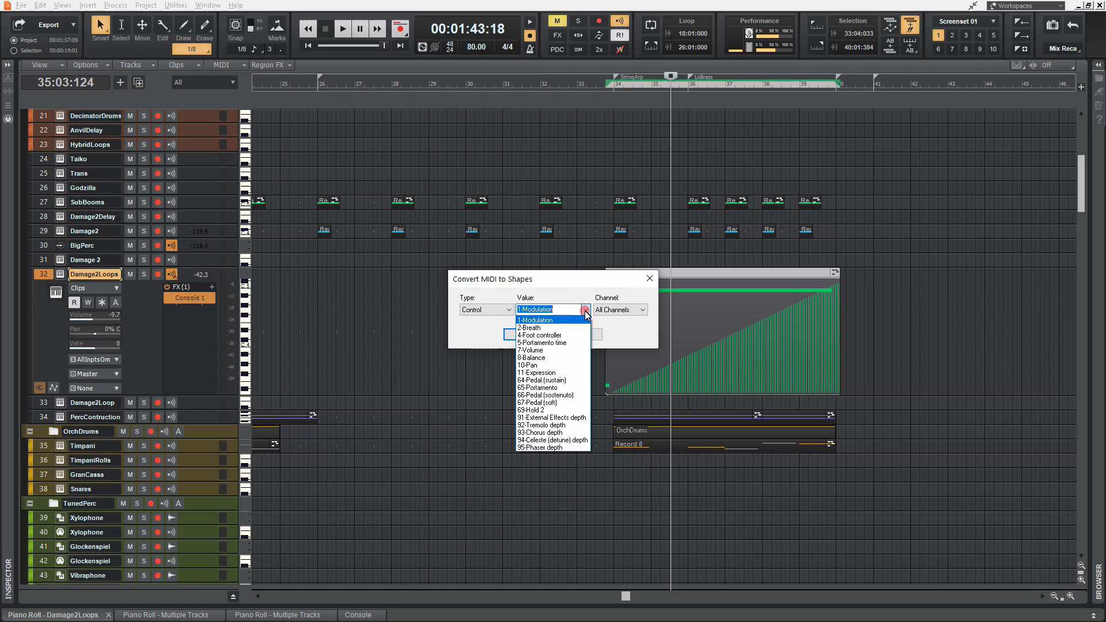
mouse_move(546, 323)
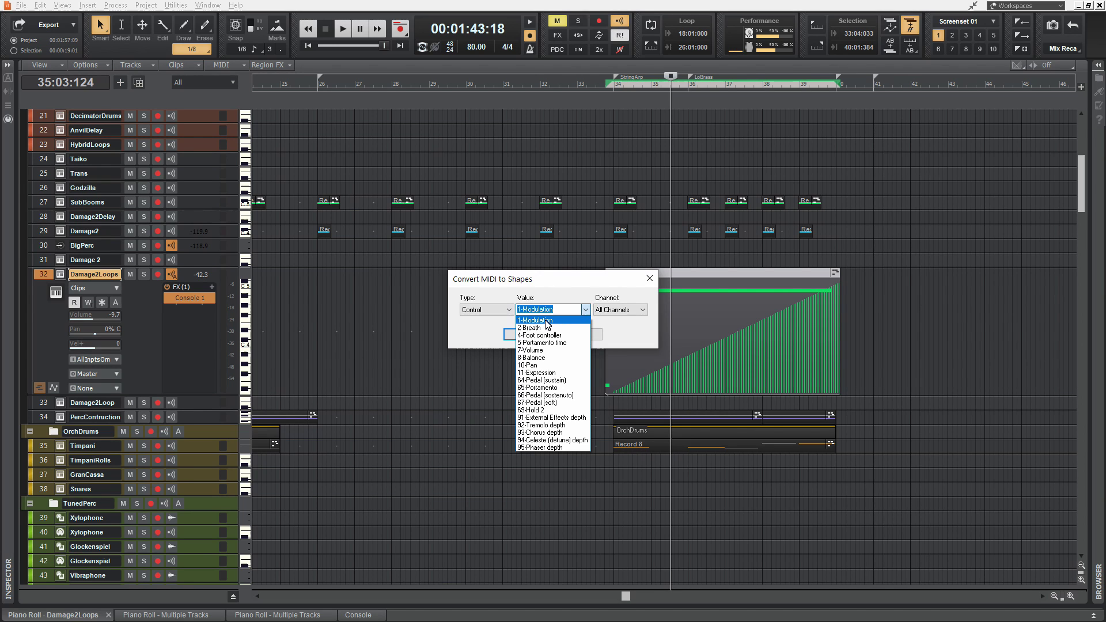
click(535, 320)
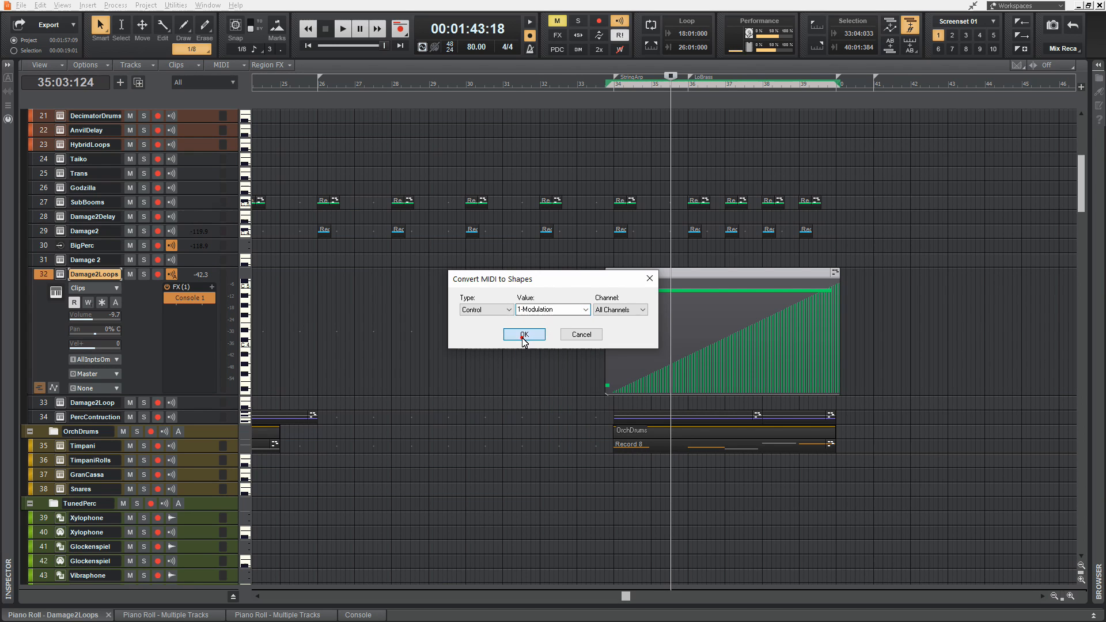
click(523, 334)
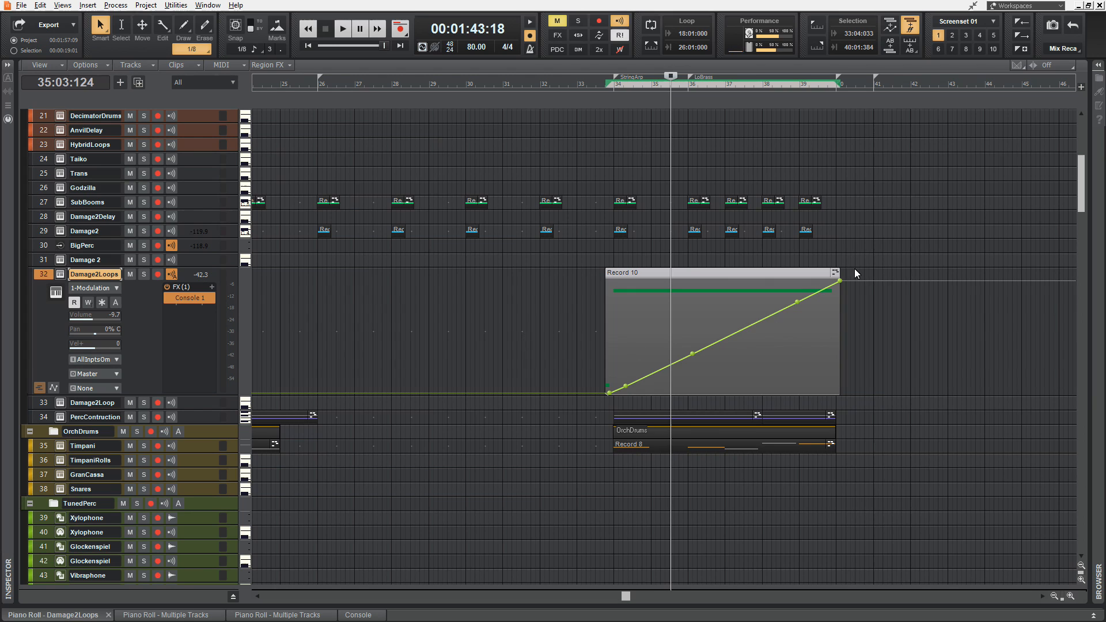
mouse_move(839, 281)
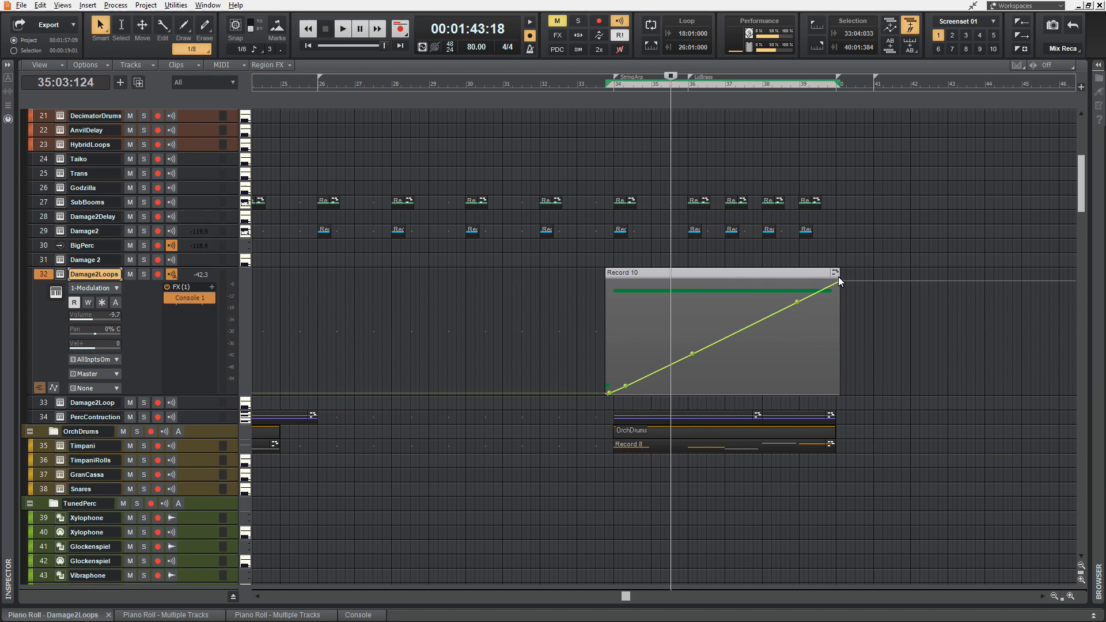